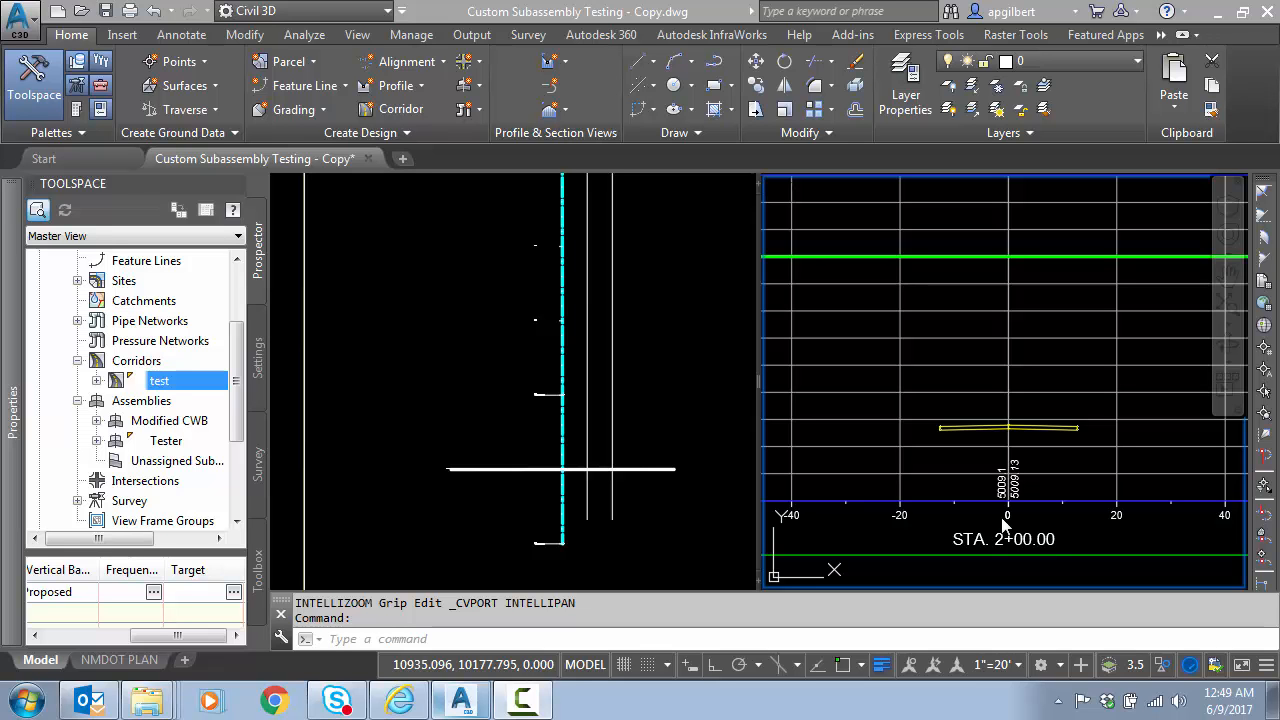
{"action": "mouse_move", "coordinate": [1104, 443]}
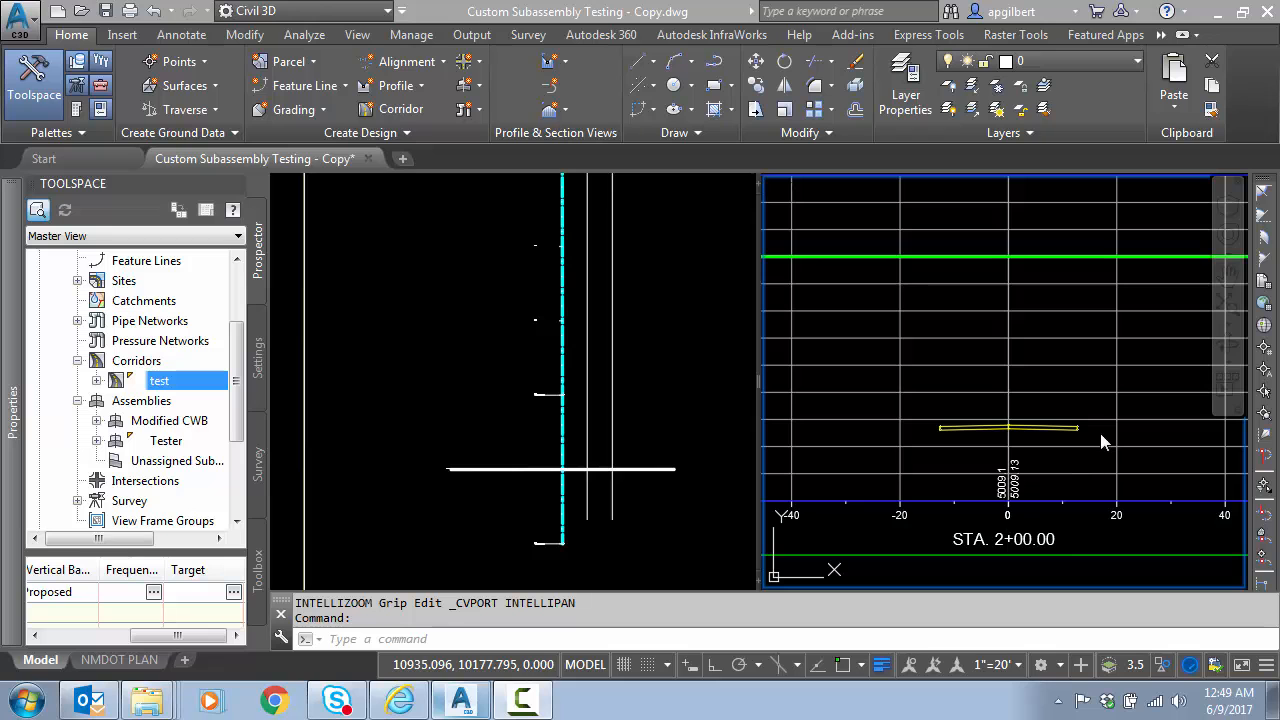
{"action": "mouse_move", "coordinate": [1088, 437]}
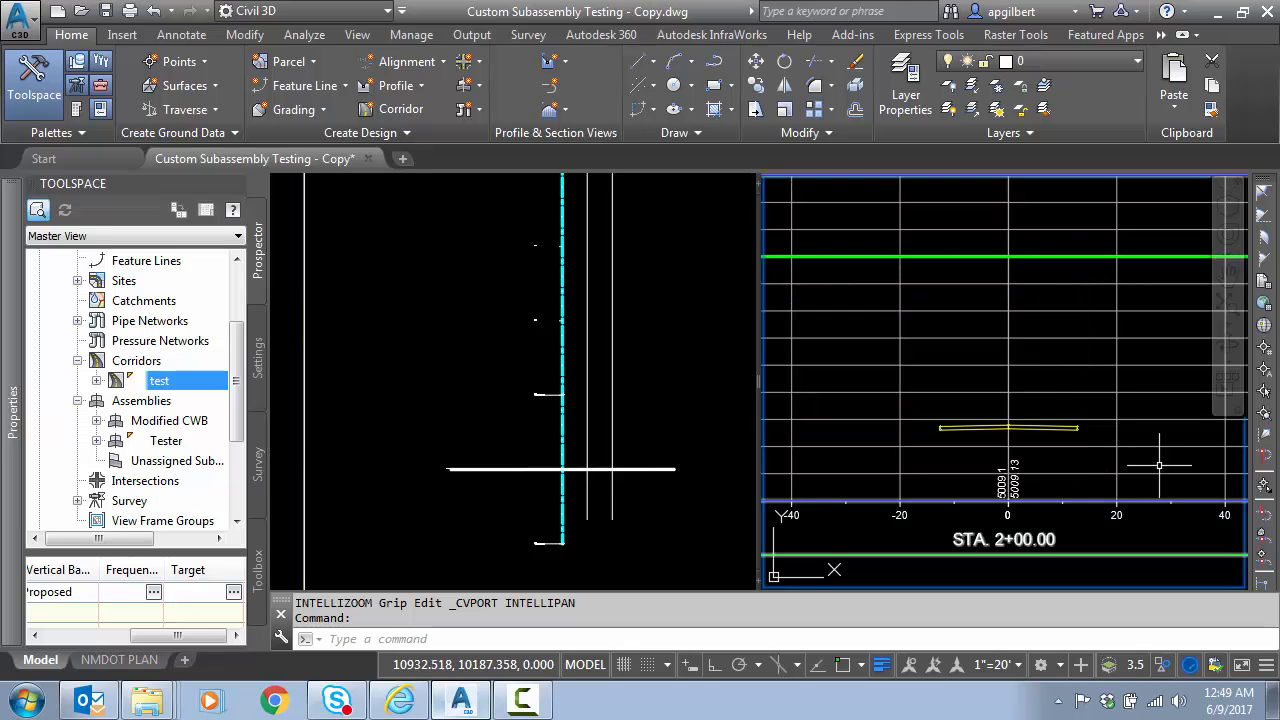
{"action": "mouse_move", "coordinate": [854, 419]}
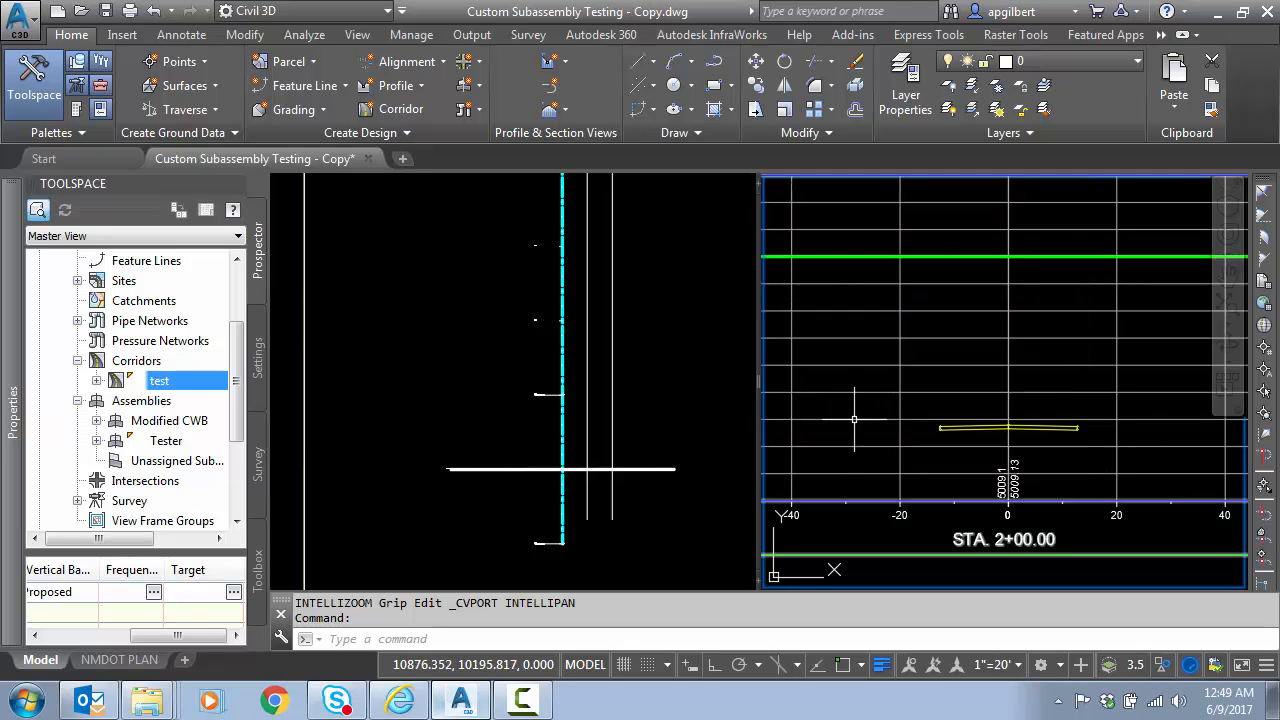
{"action": "mouse_move", "coordinate": [867, 385]}
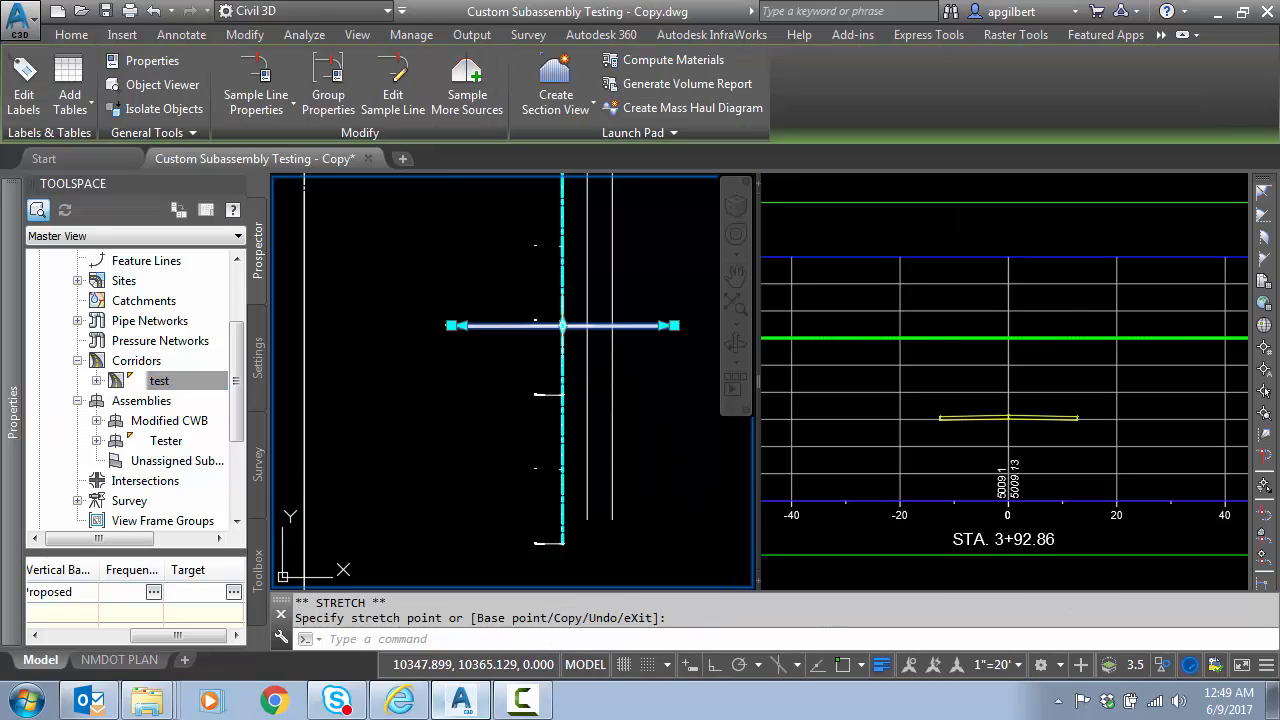
Step: Stretch the sample line along the alignment to station 1+66.08
{"action": "left_click_drag", "start_coordinate": [565, 325], "coordinate": [565, 417]}
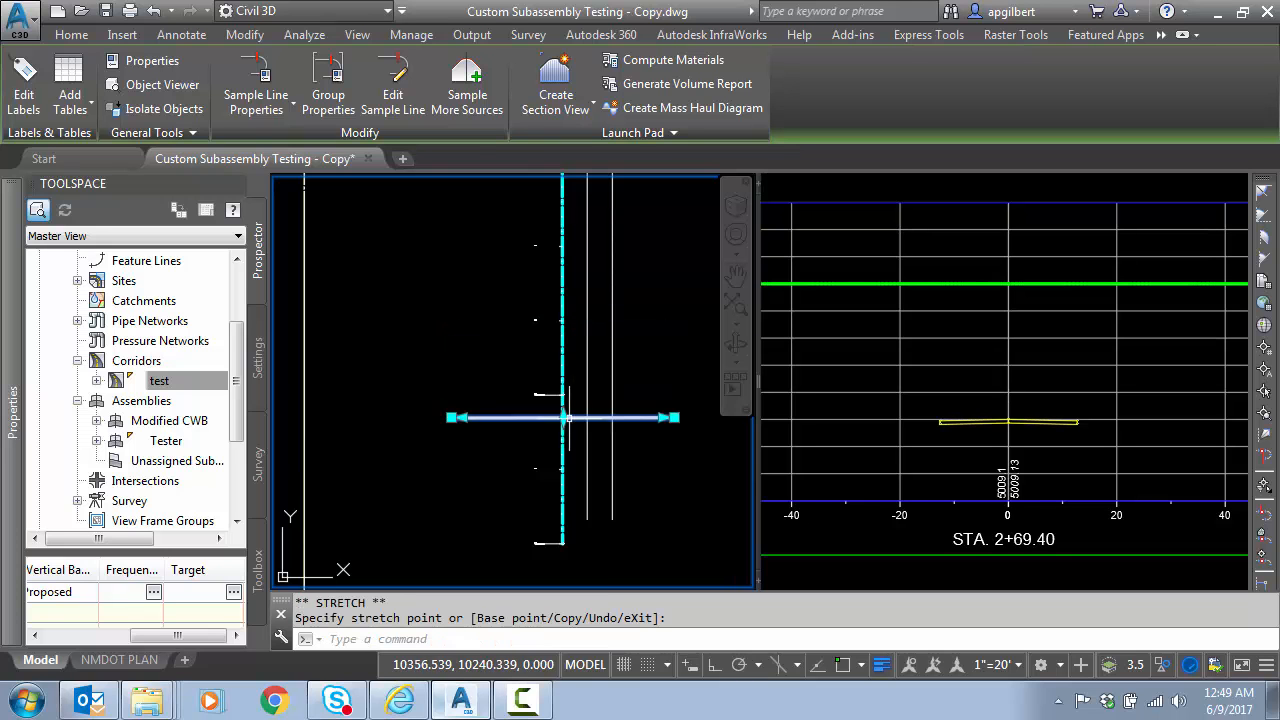
{"action": "left_click_drag", "start_coordinate": [563, 418], "coordinate": [567, 494]}
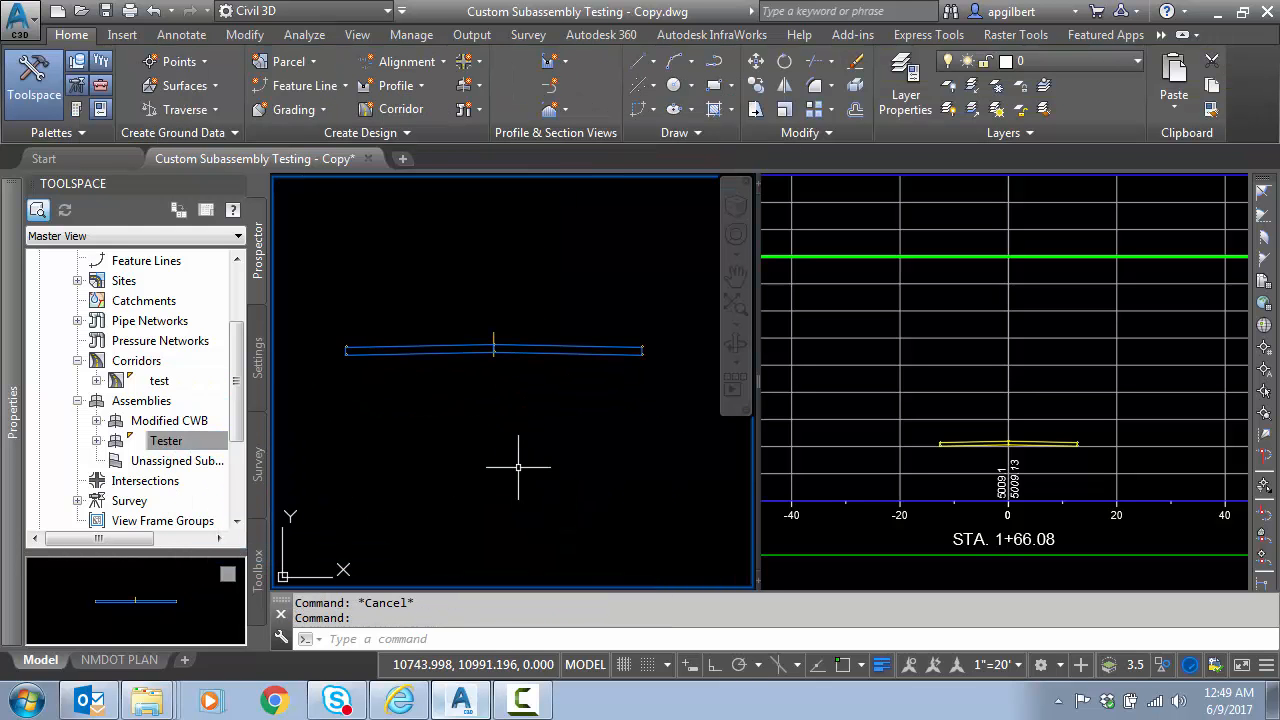
{"action": "mouse_move", "coordinate": [652, 444]}
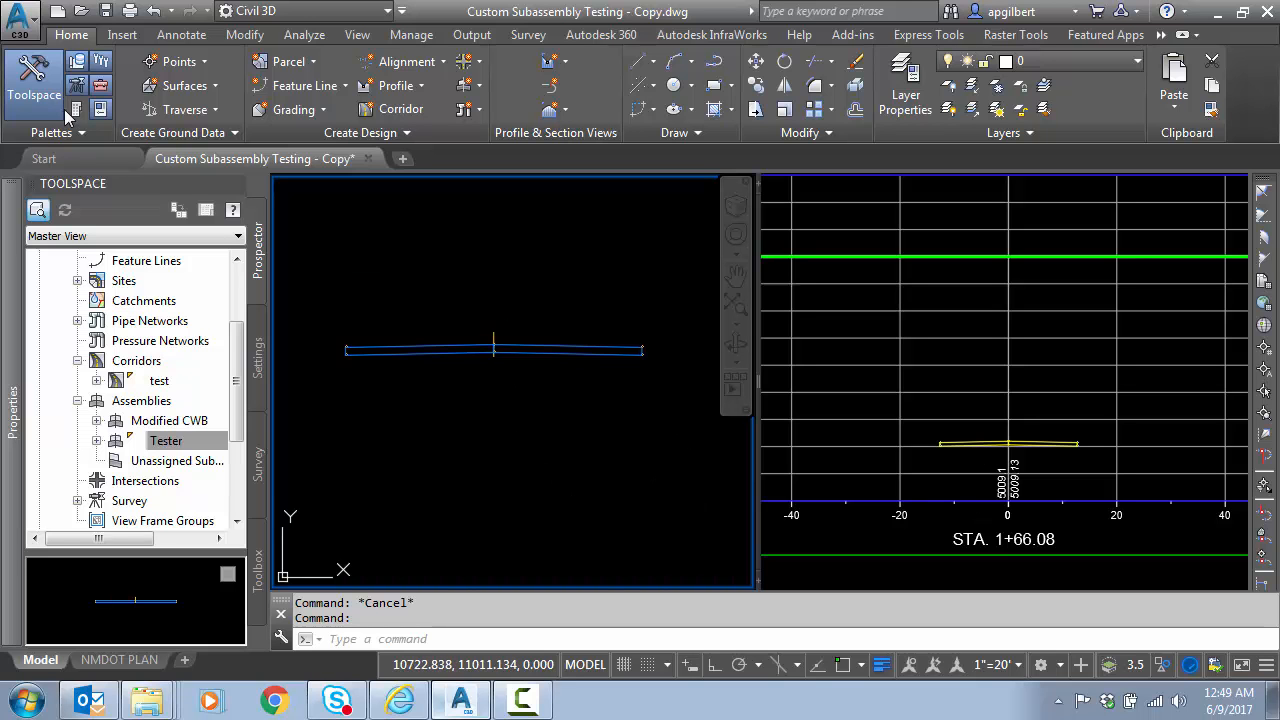
{"action": "mouse_move", "coordinate": [100, 110]}
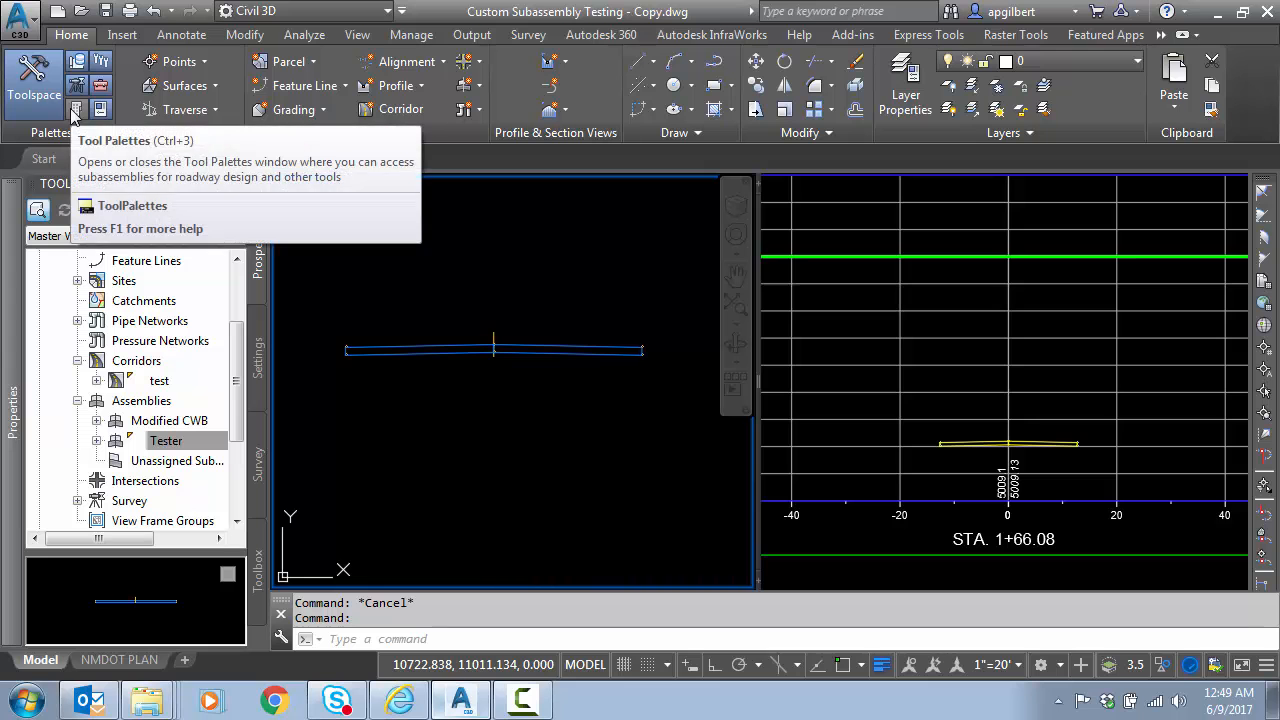
Step: Open the Daylight tool palette and review the DaylightBench help page
{"action": "left_click", "coordinate": [75, 110]}
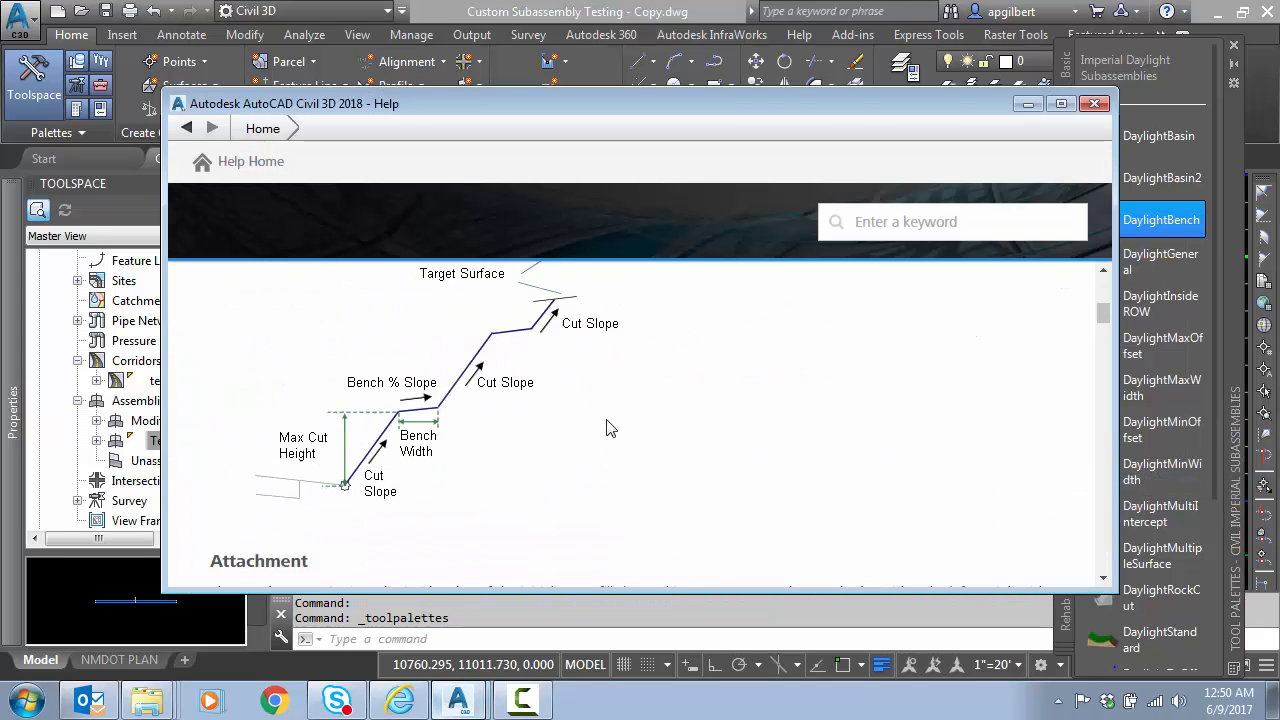
{"action": "scroll", "scroll_direction": "down", "scroll_amount": 3}
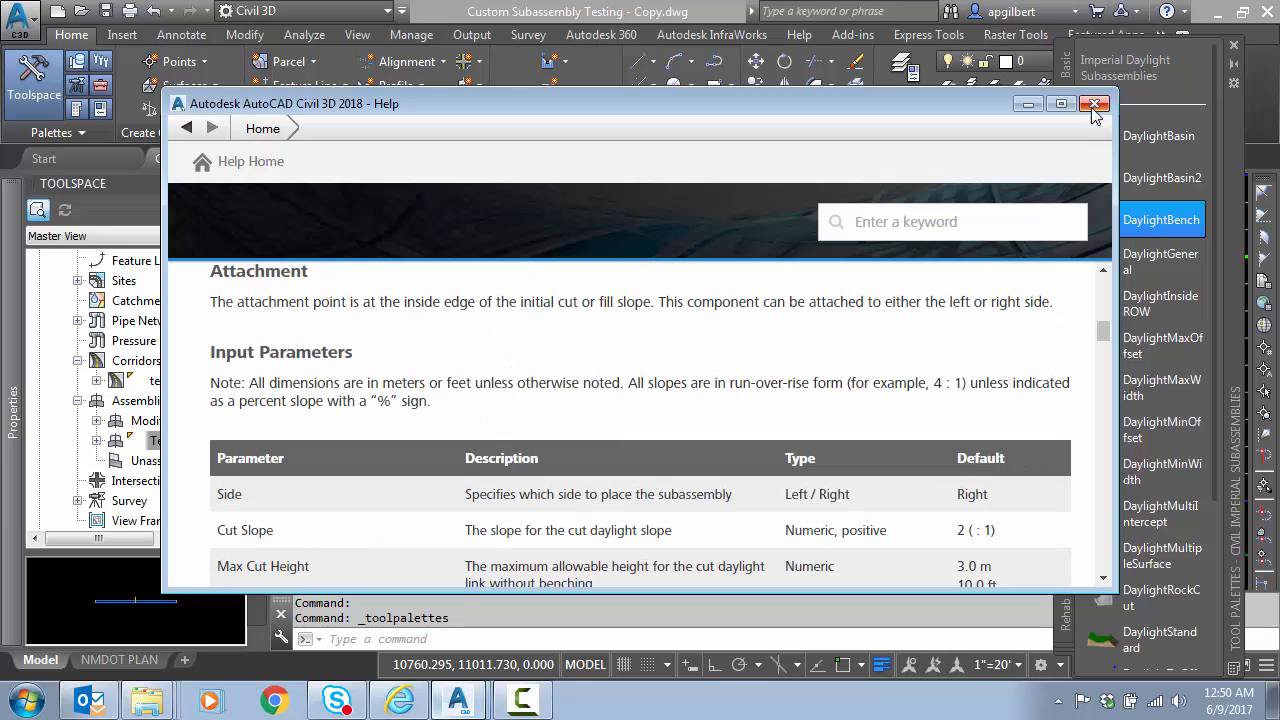
{"action": "left_click", "coordinate": [1093, 104]}
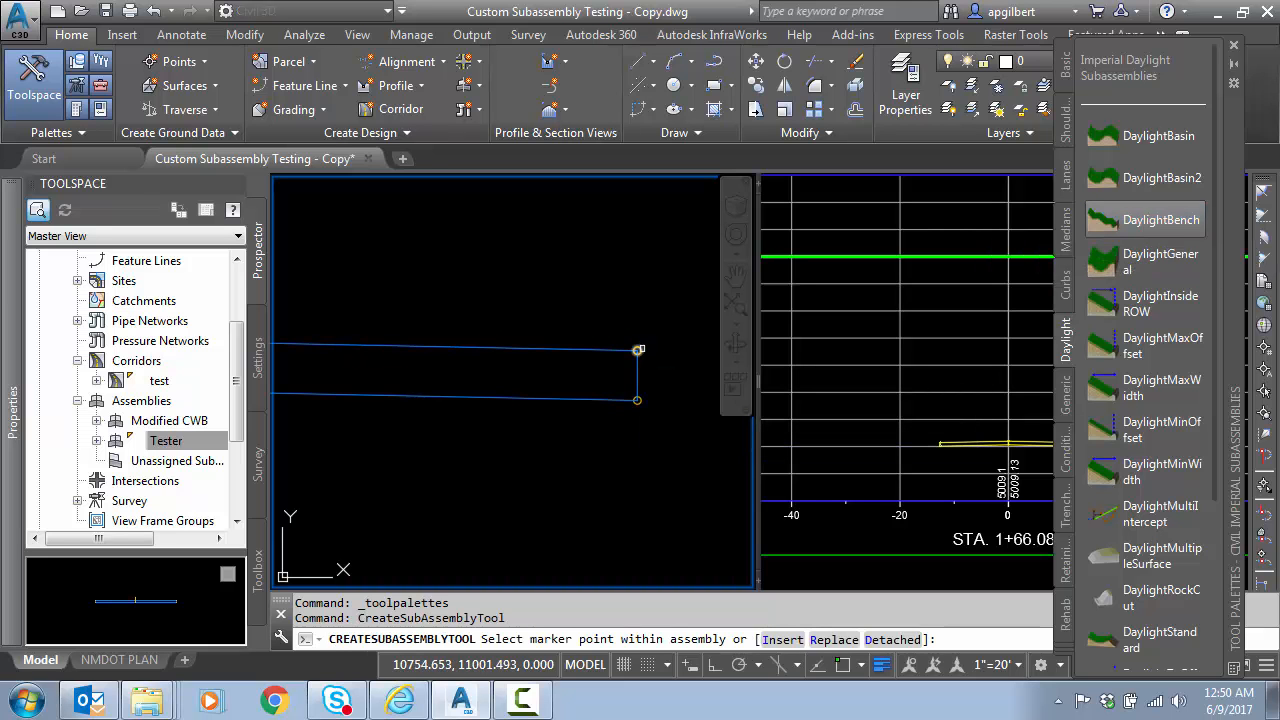
Step: Place DaylightBench at the Tester lane's outer marker and scroll its bench parameters
{"action": "left_click", "coordinate": [637, 350]}
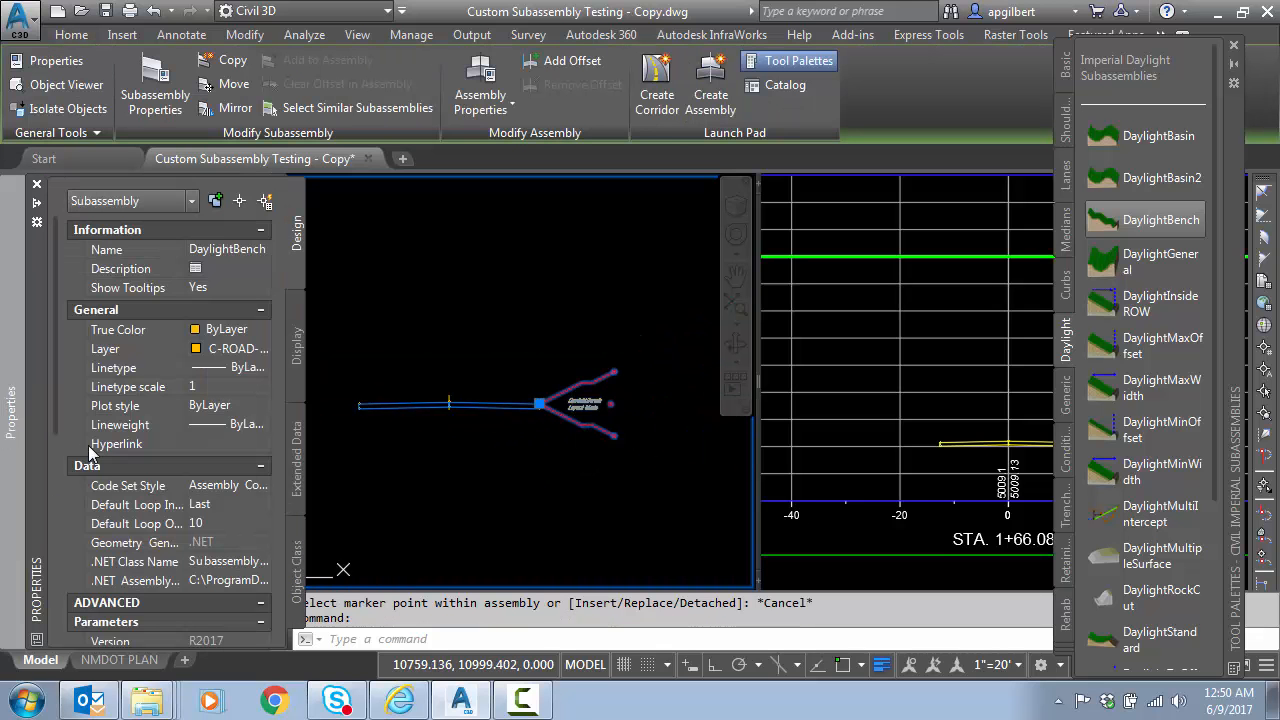
{"action": "scroll", "scroll_direction": "down", "scroll_amount": 3}
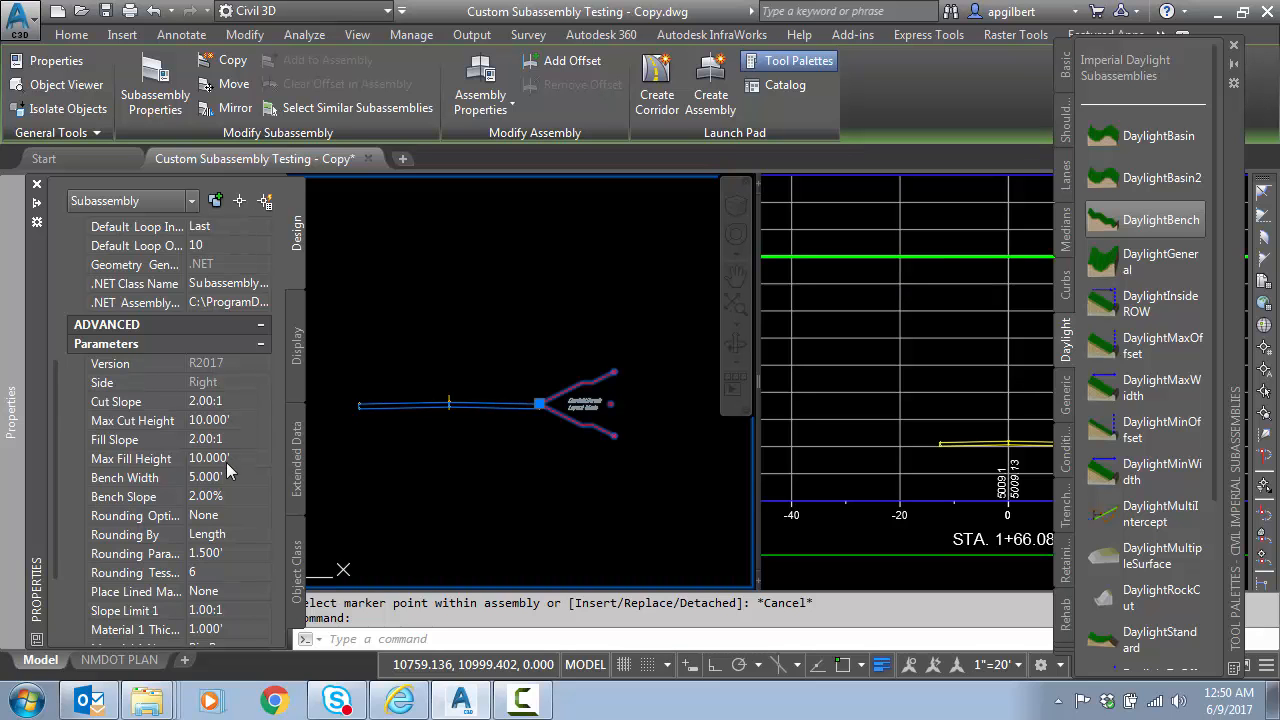
{"action": "mouse_move", "coordinate": [225, 490]}
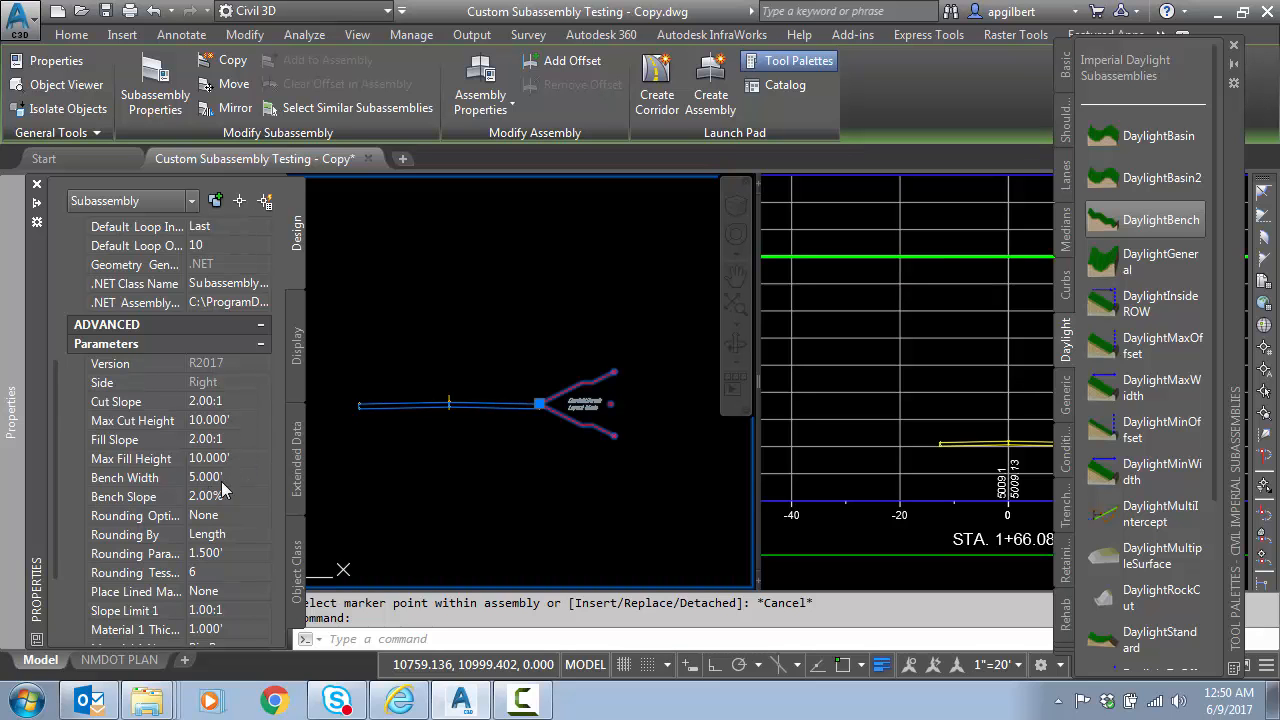
{"action": "mouse_move", "coordinate": [208, 462]}
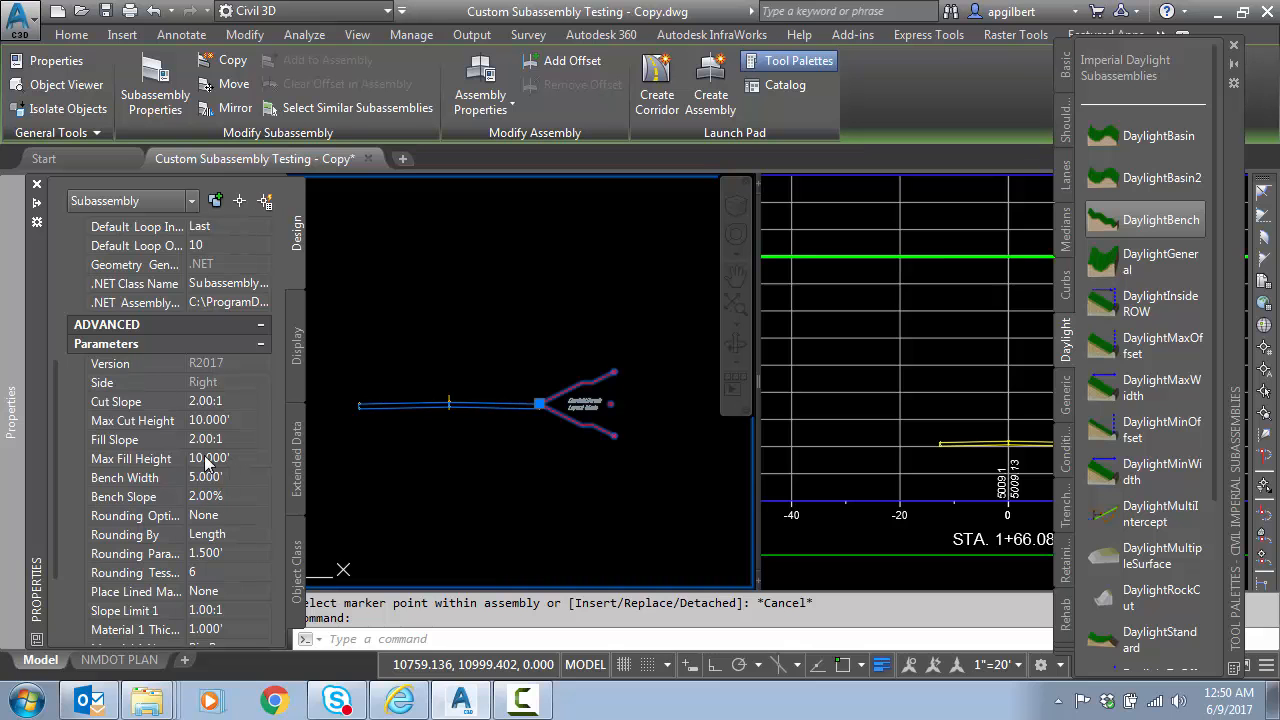
{"action": "mouse_move", "coordinate": [258, 500]}
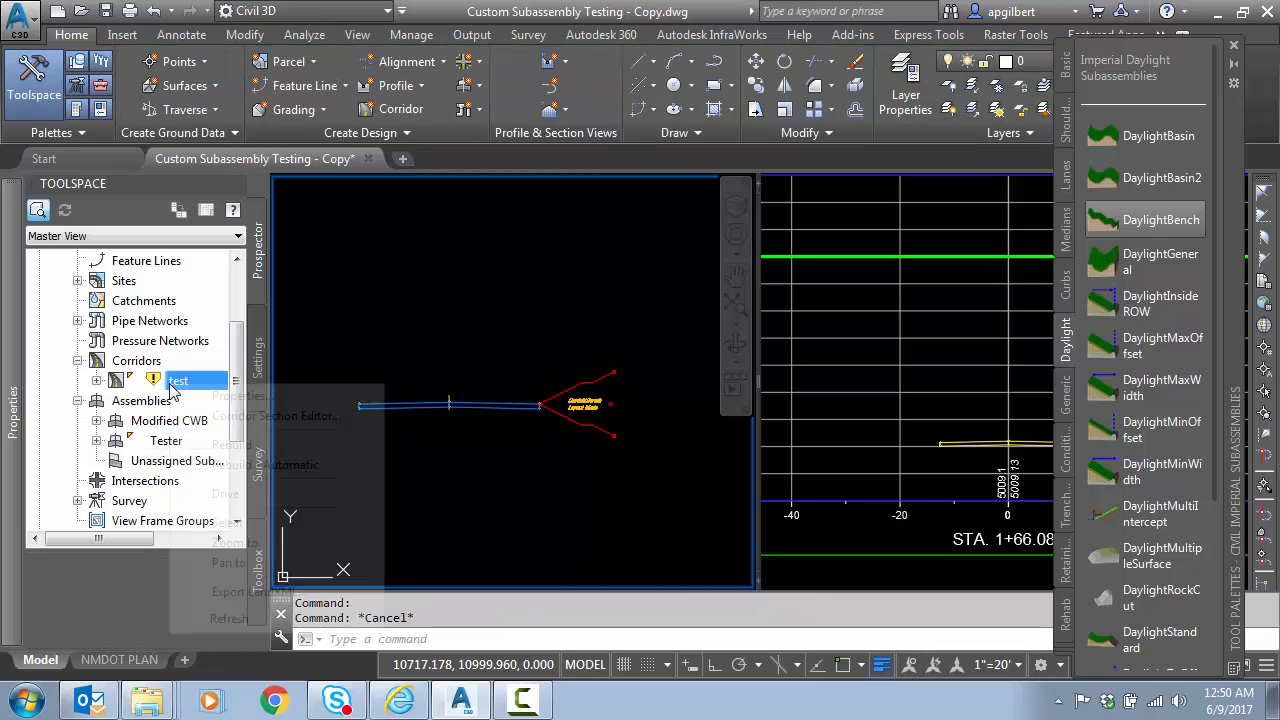
Step: Target surface 5000 in the test corridor's properties and rebuild the corridor
{"action": "right_click", "coordinate": [179, 380]}
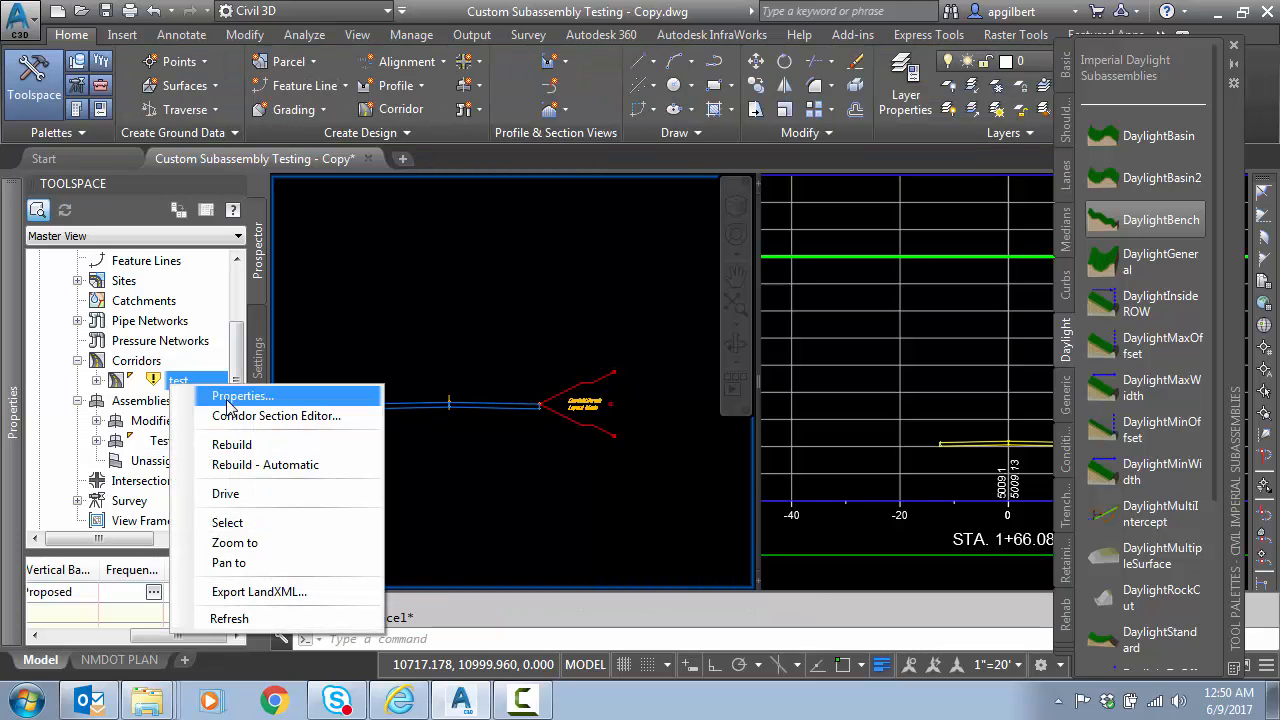
{"action": "left_click", "coordinate": [242, 396]}
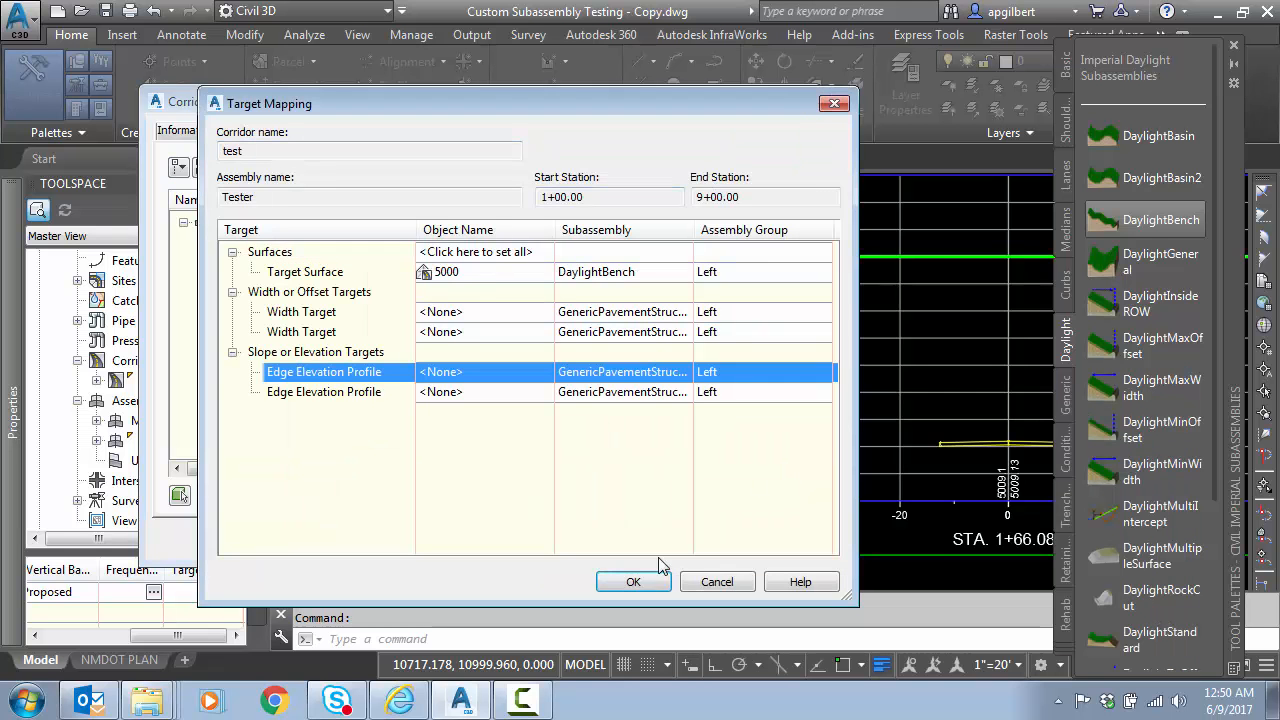
{"action": "left_click", "coordinate": [633, 581]}
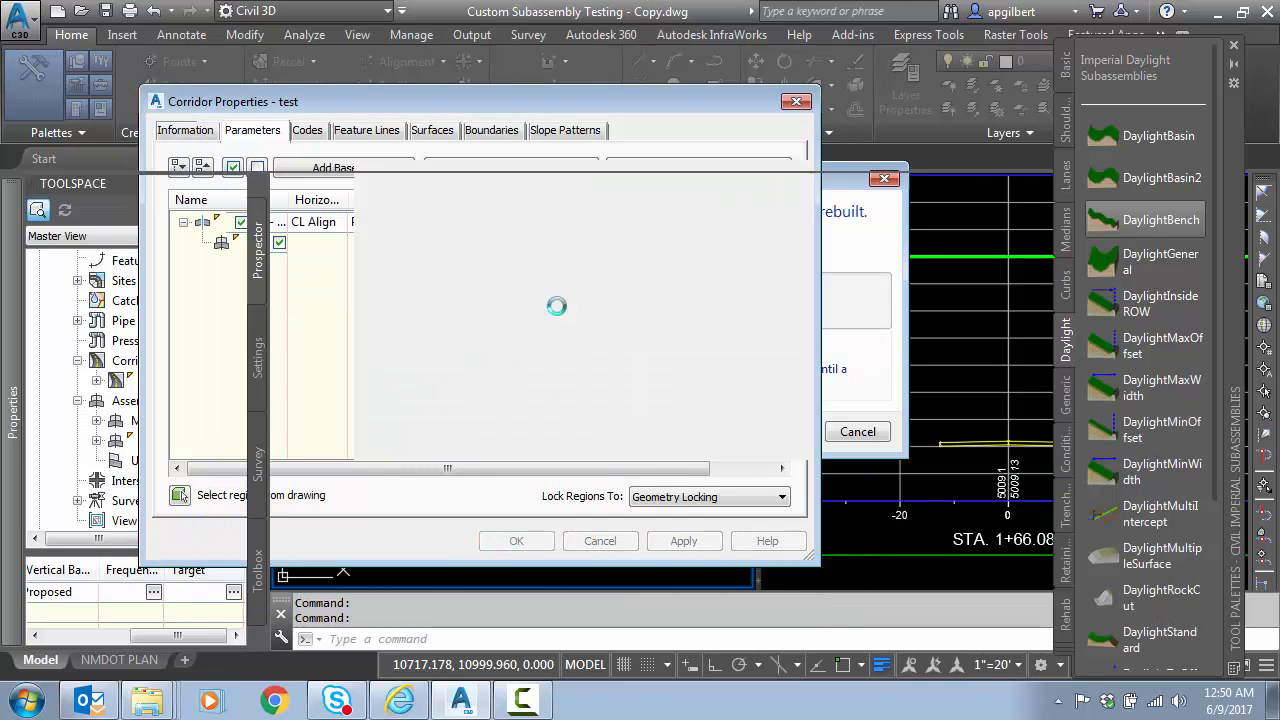
{"action": "left_click", "coordinate": [516, 540]}
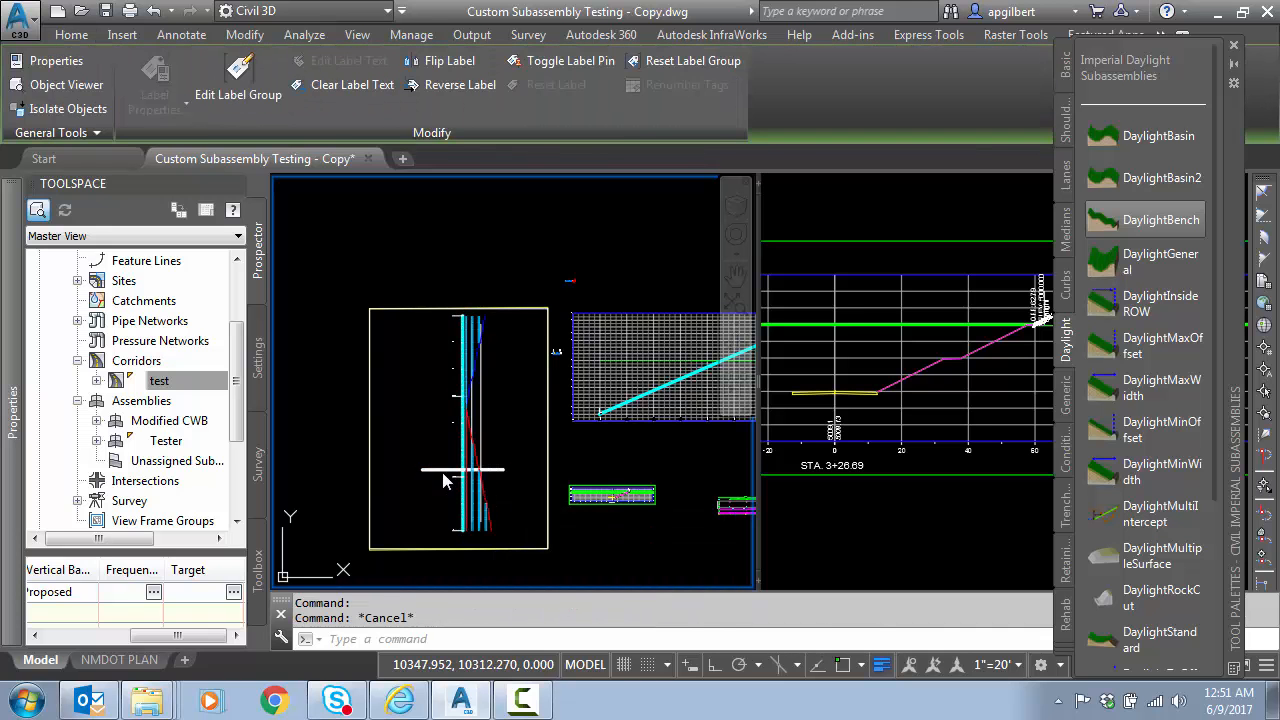
Step: Move the sample line to station 1+70.63 to view the benched daylight
{"action": "left_click", "coordinate": [71, 34]}
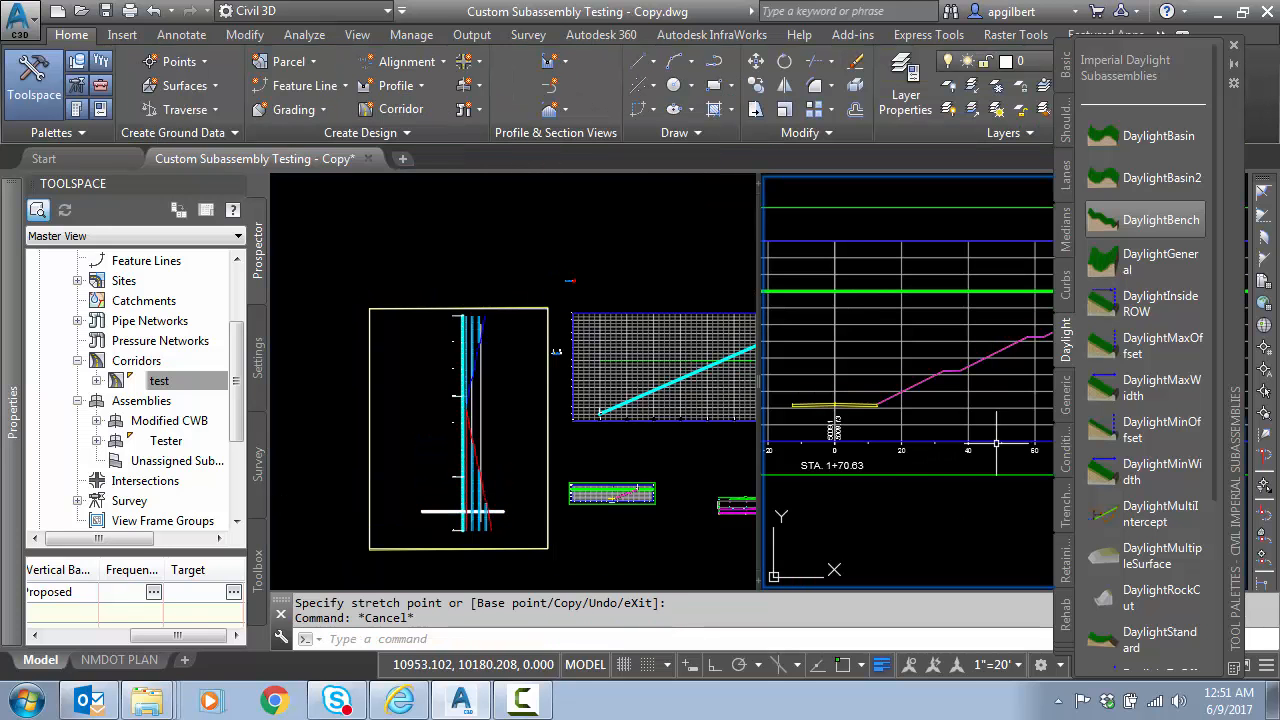
{"action": "mouse_move", "coordinate": [985, 443]}
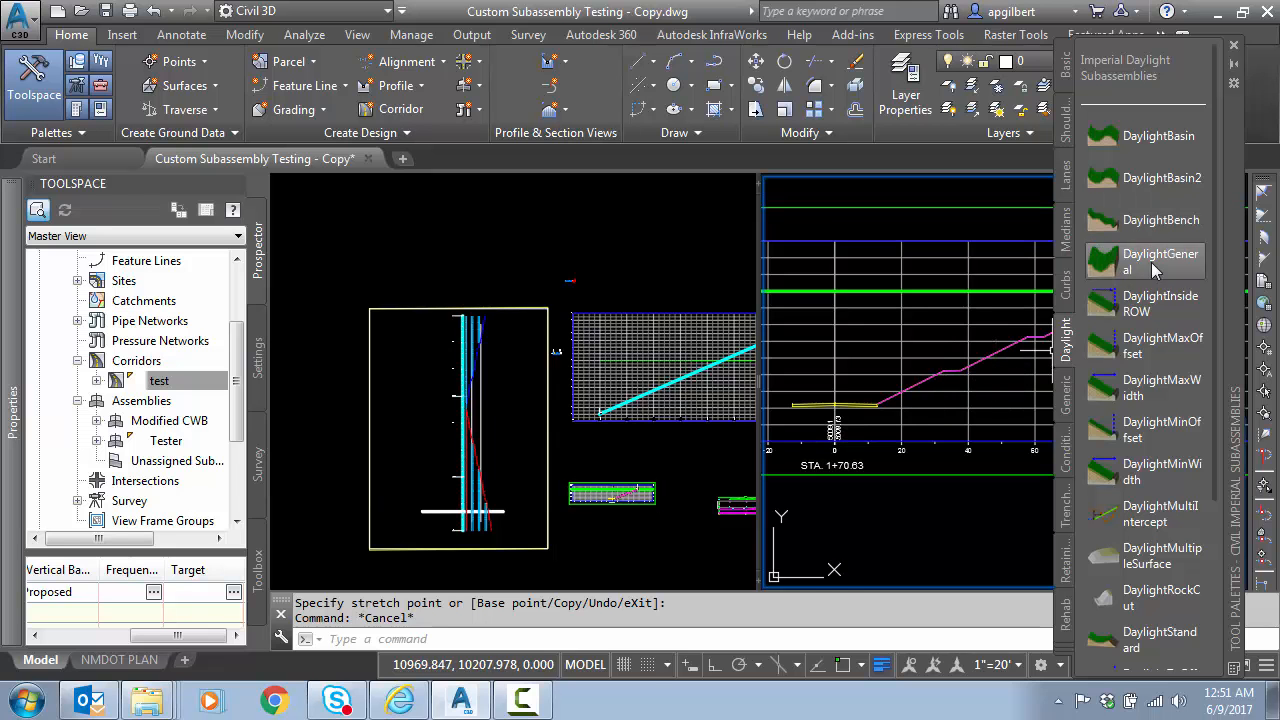
{"action": "mouse_move", "coordinate": [793, 411]}
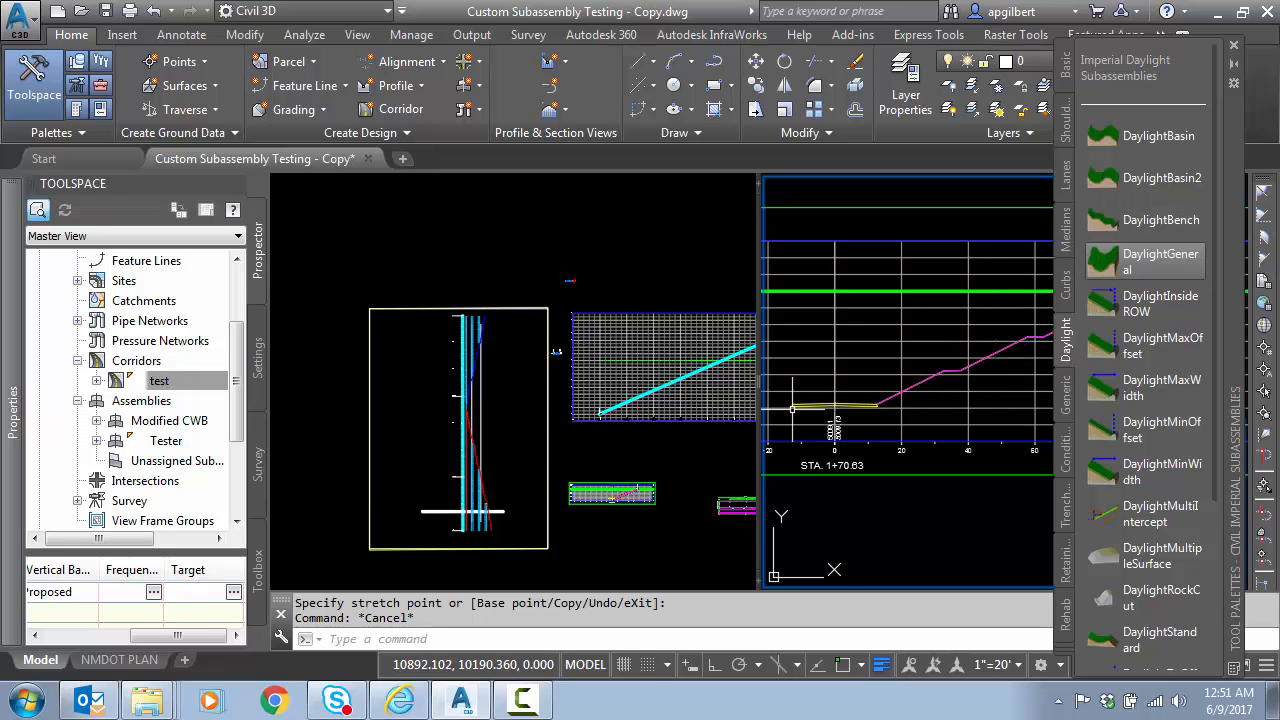
{"action": "mouse_move", "coordinate": [835, 415]}
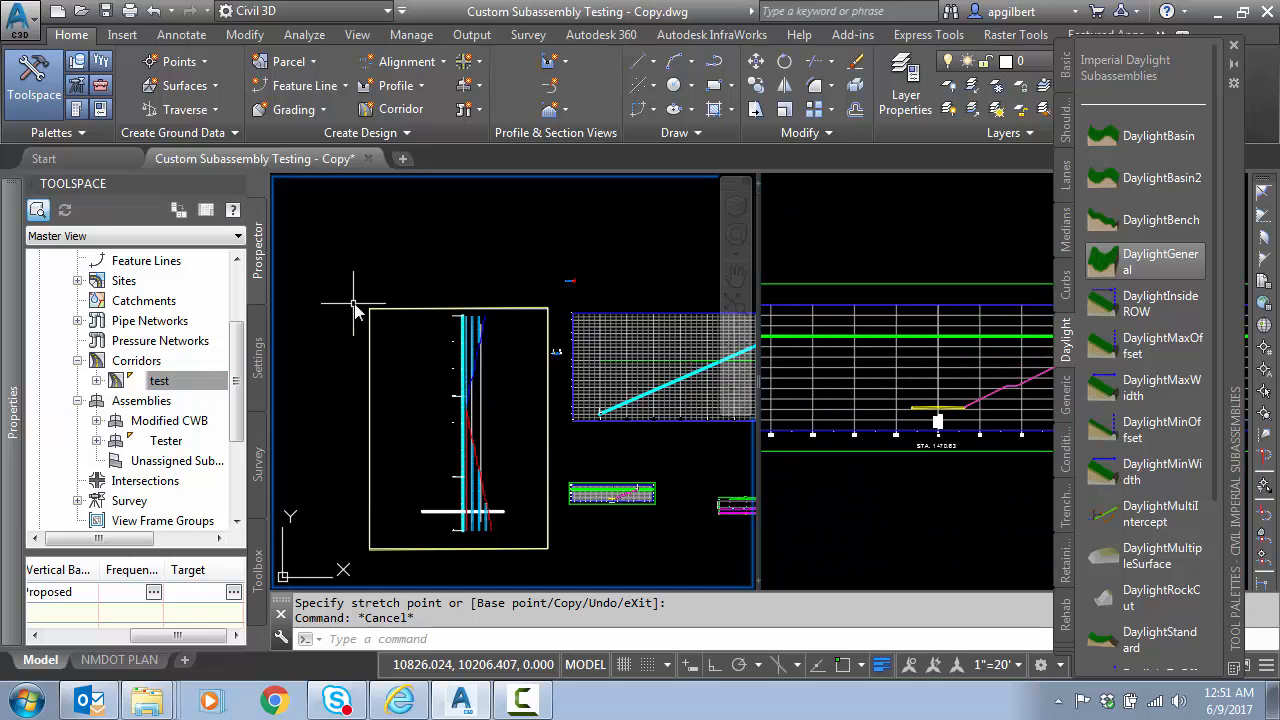
Step: Zoom to Tester and give ConditionalCutOrFill a 1:4 layout grade
{"action": "right_click", "coordinate": [166, 440]}
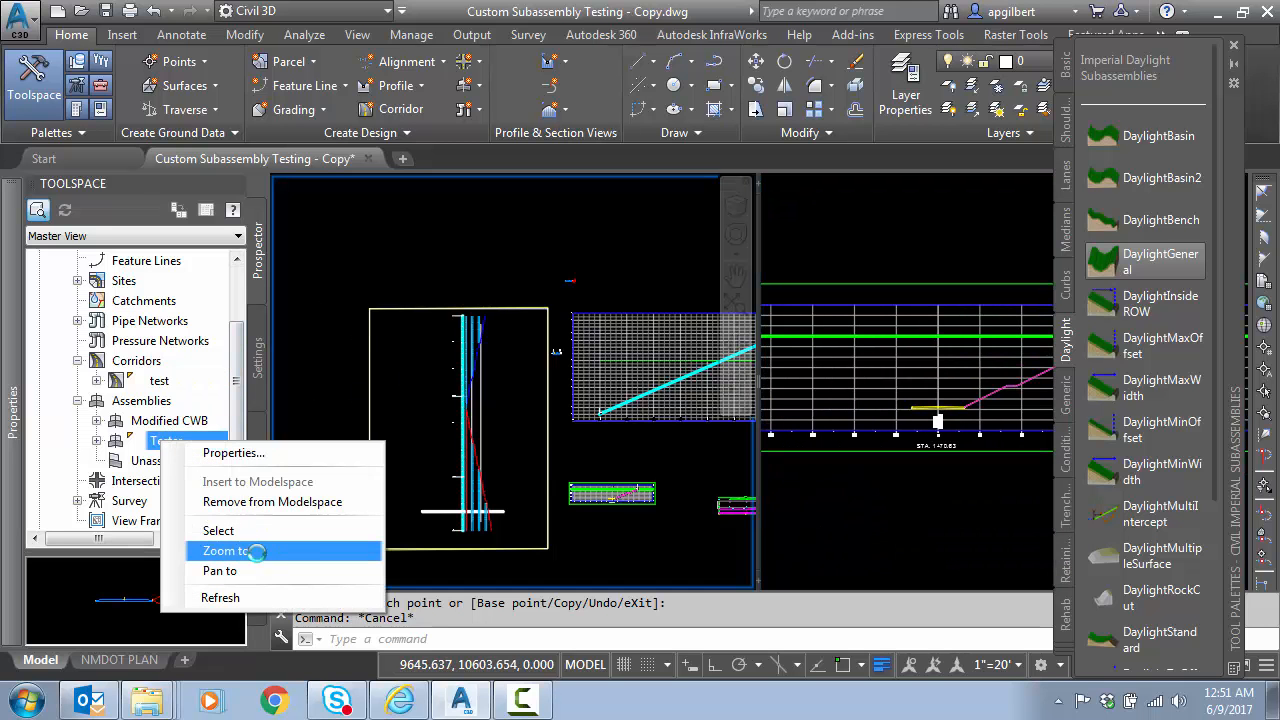
{"action": "left_click", "coordinate": [226, 551]}
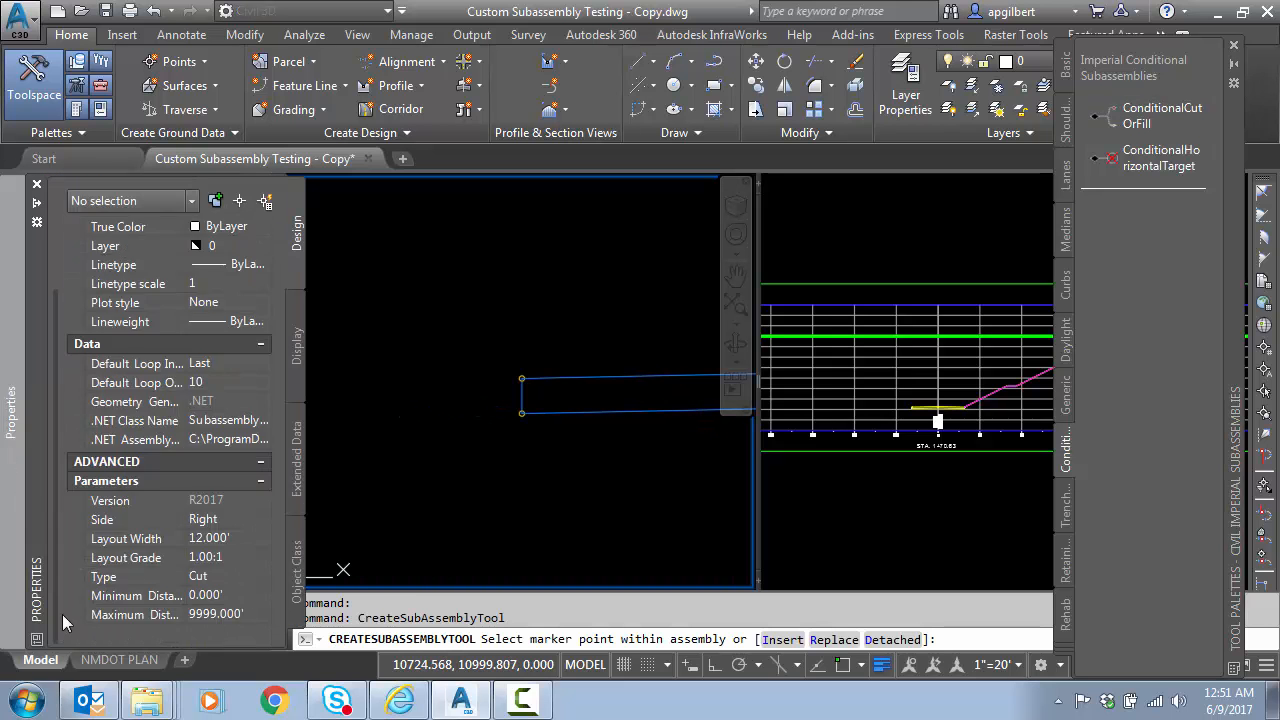
{"action": "left_click", "coordinate": [205, 538]}
{"action": "type", "text": "4"}
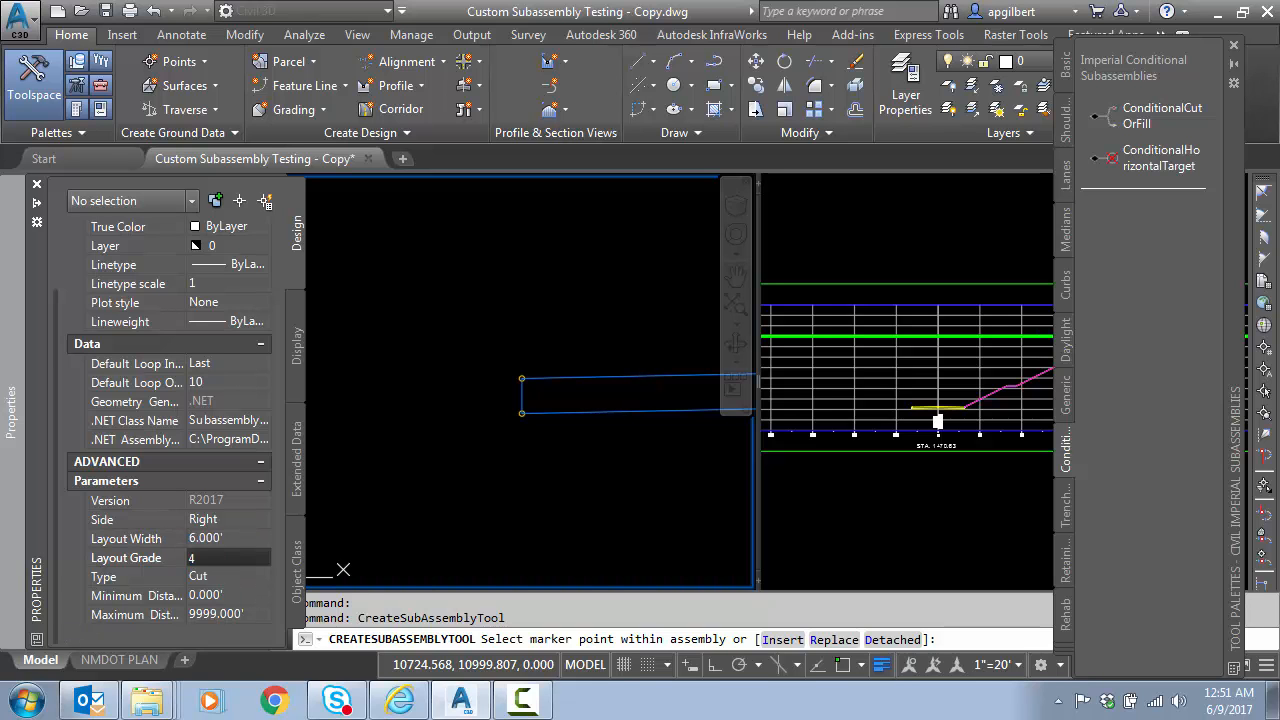
{"action": "type", "text": "1:4"}
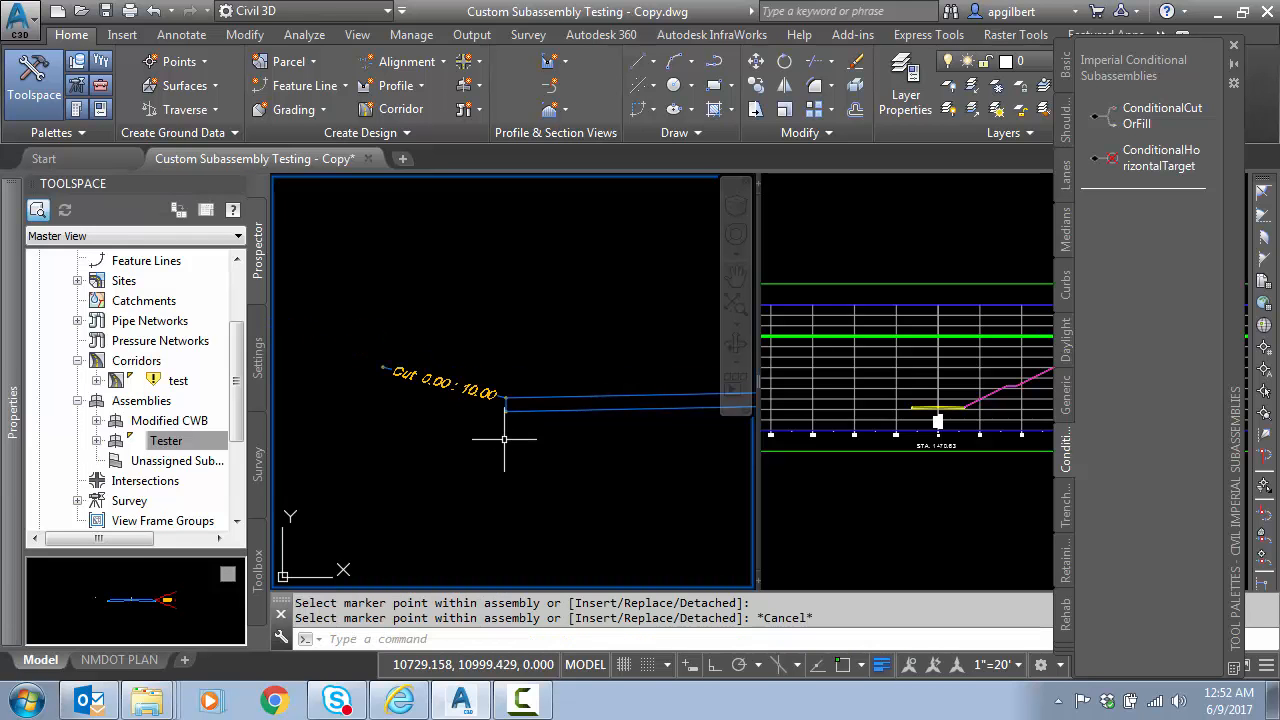
{"action": "mouse_move", "coordinate": [385, 405]}
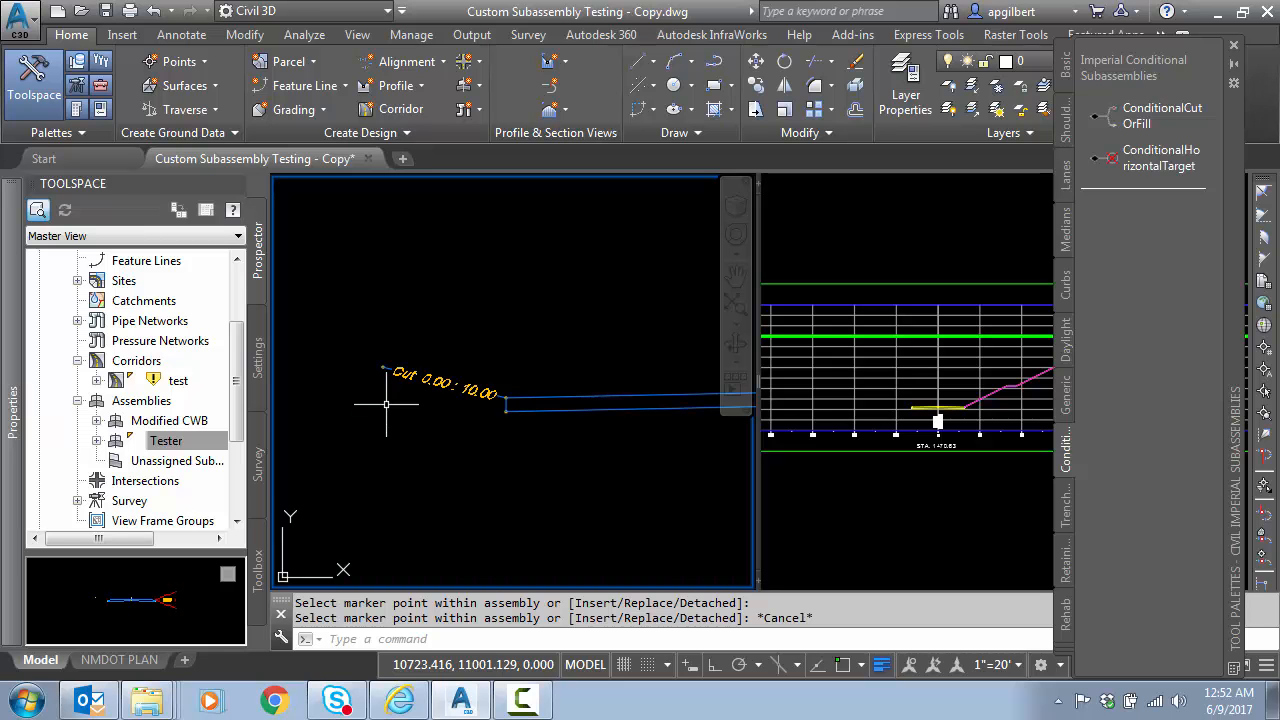
{"action": "mouse_move", "coordinate": [413, 435]}
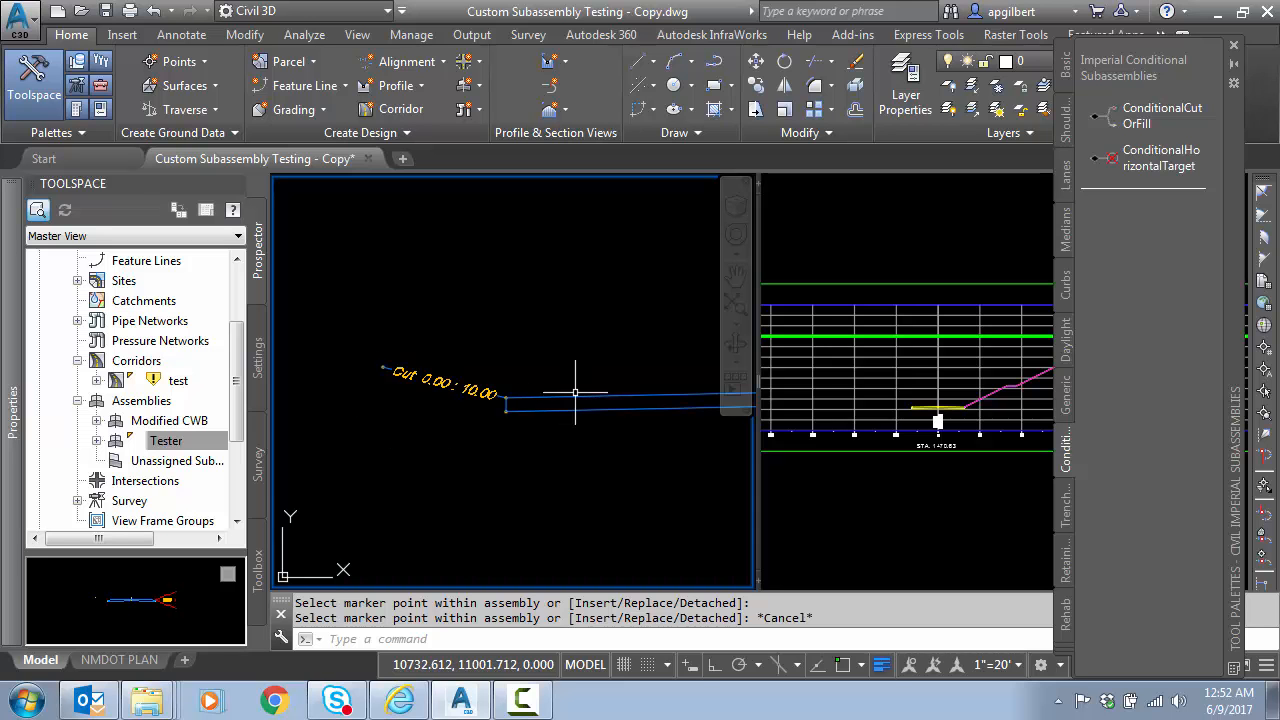
{"action": "mouse_move", "coordinate": [500, 393]}
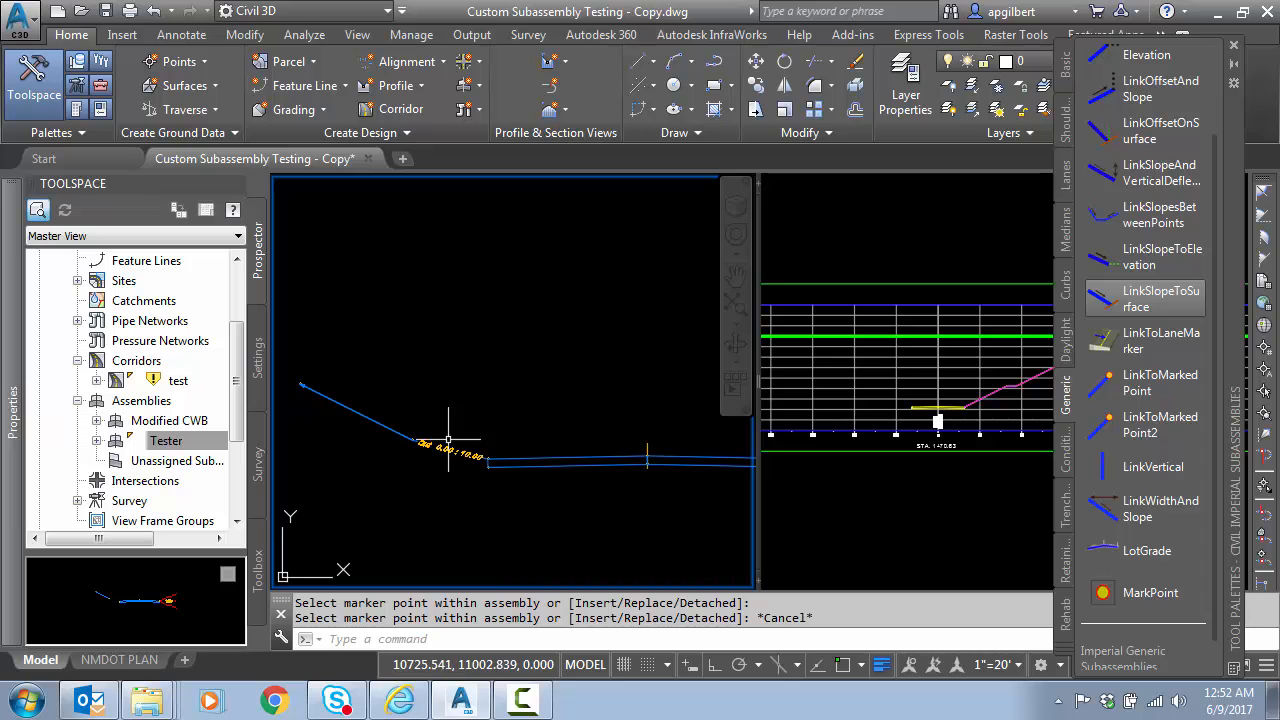
{"action": "mouse_move", "coordinate": [418, 422]}
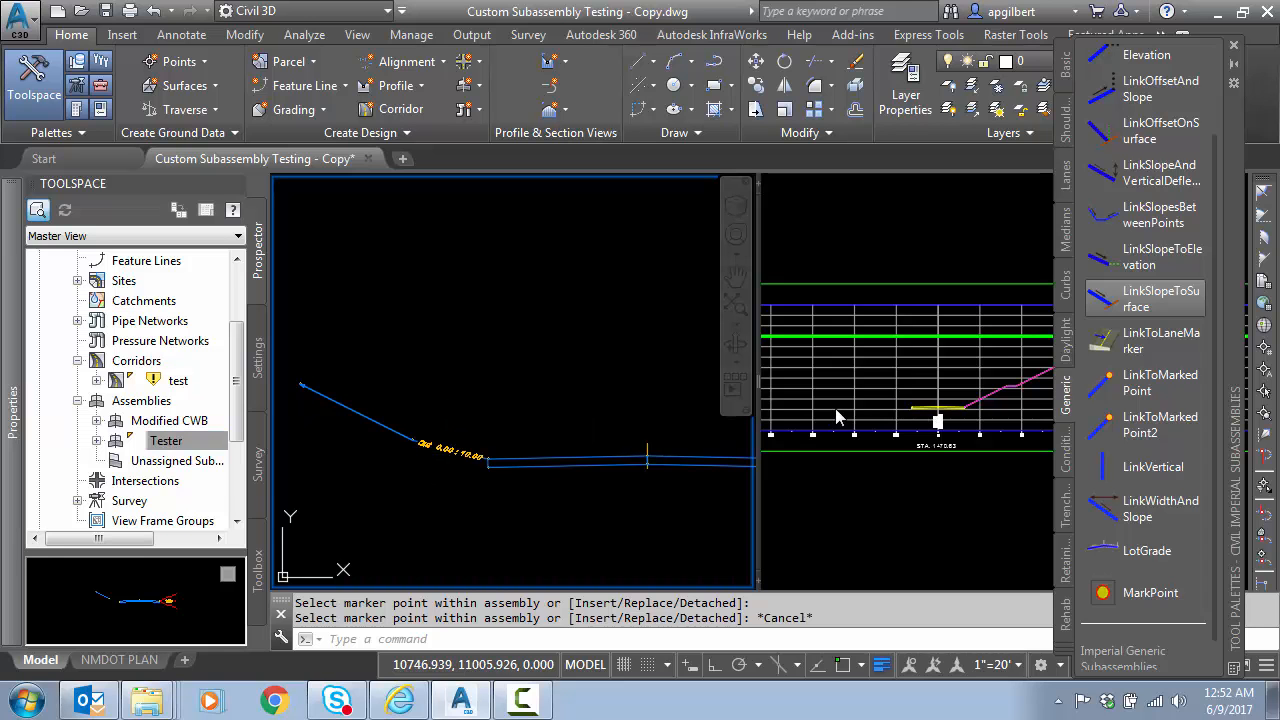
Step: Cancel the marker prompt and bring up the Tester assembly at station 1+59.14
{"action": "right_click", "coordinate": [136, 360]}
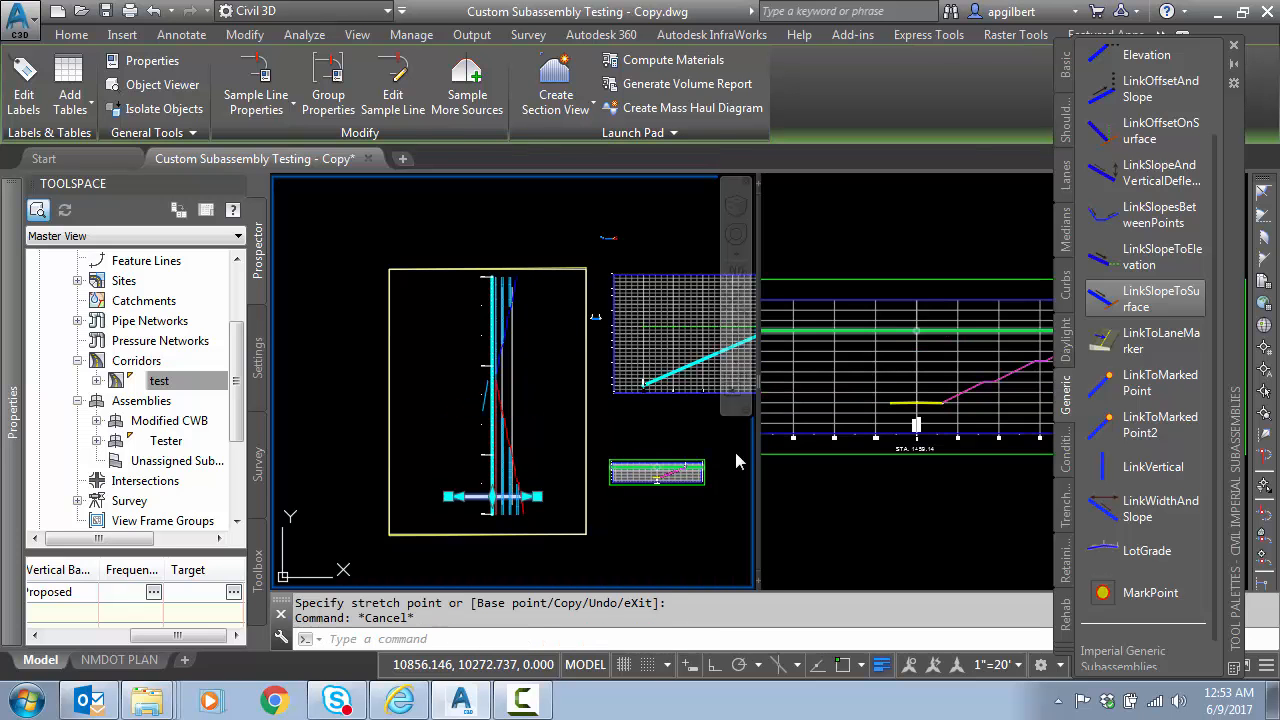
{"action": "left_click", "coordinate": [71, 34]}
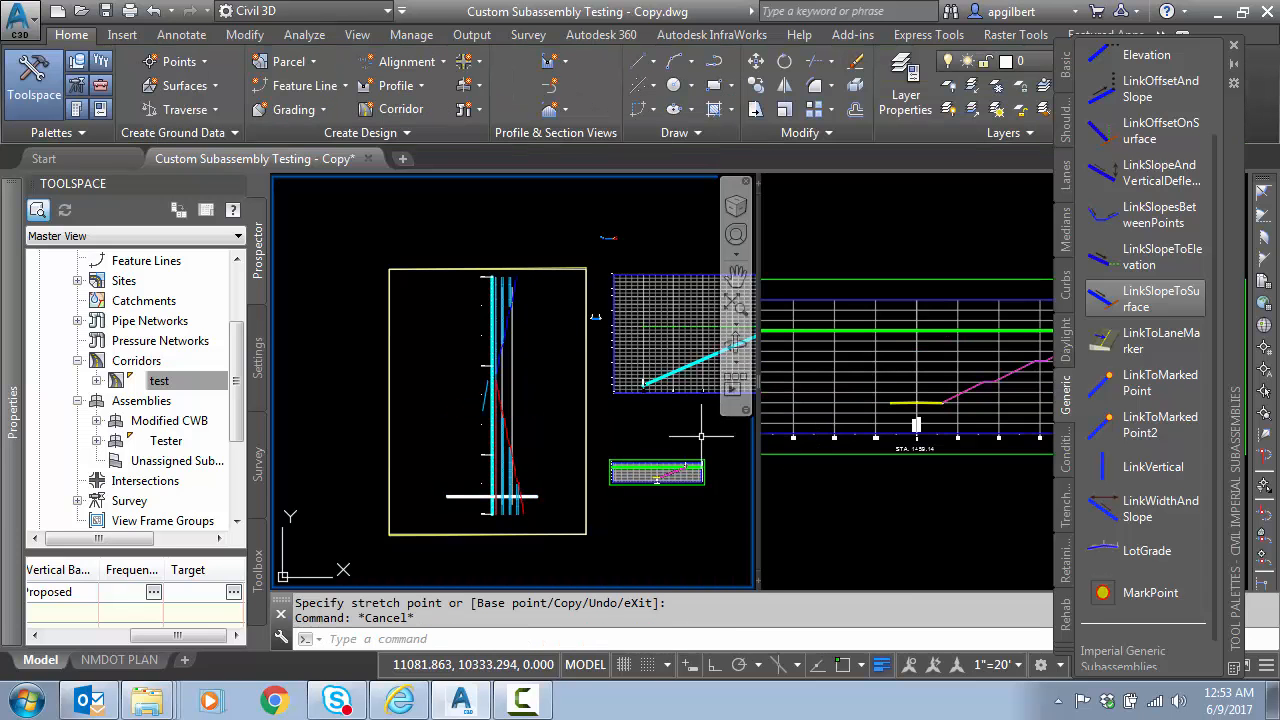
{"action": "right_click", "coordinate": [165, 440]}
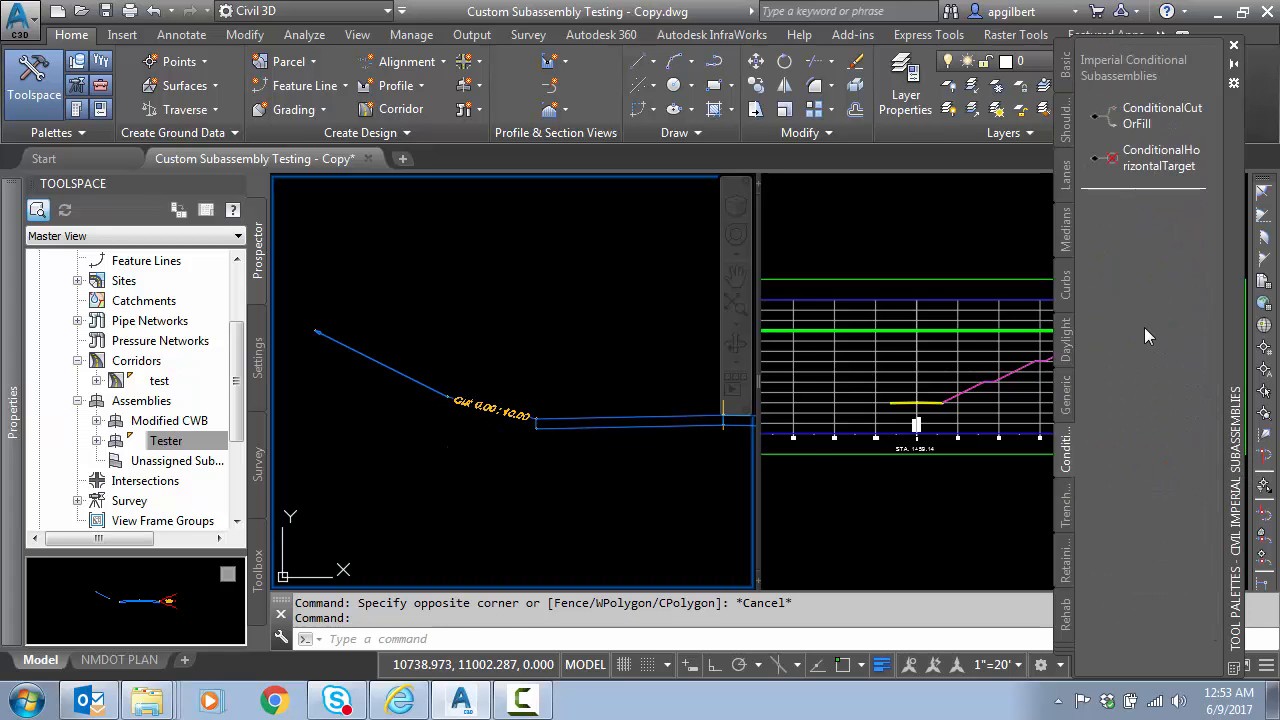
Step: Pick ConditionalCutOrFill for the second Cut 10–9999 branch on Tester's left
{"action": "left_click", "coordinate": [1145, 115]}
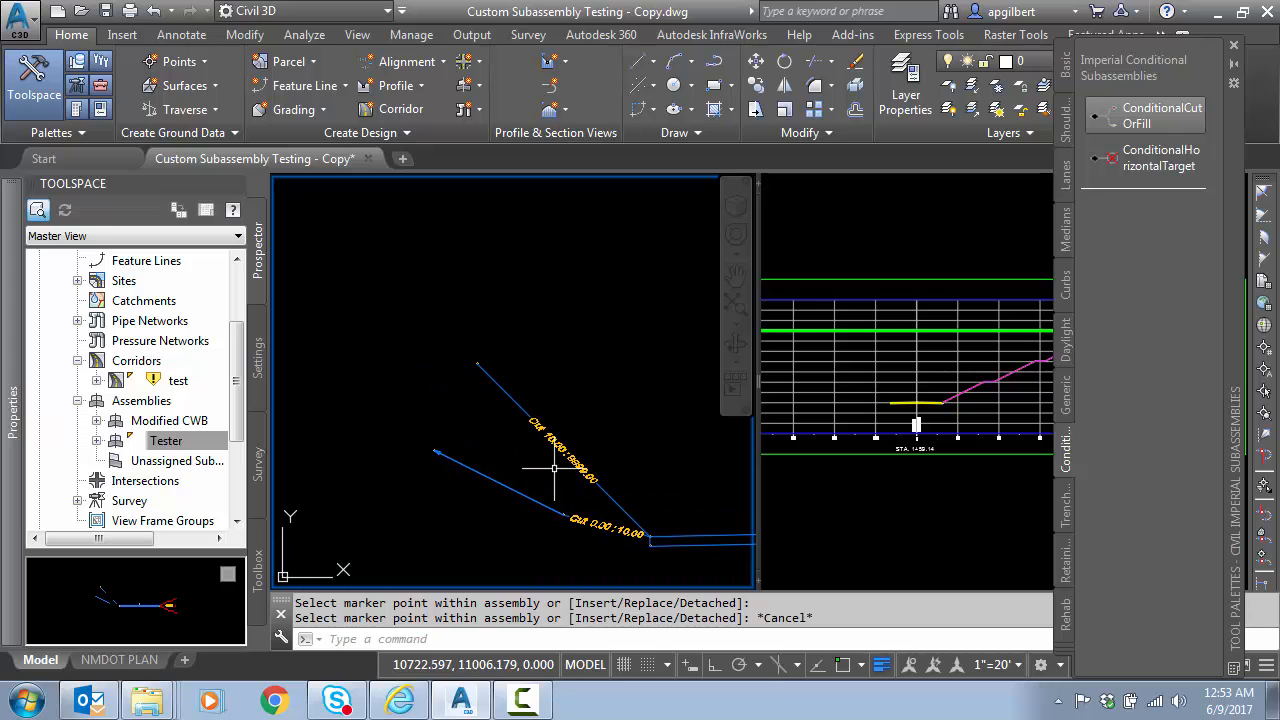
{"action": "mouse_move", "coordinate": [560, 495]}
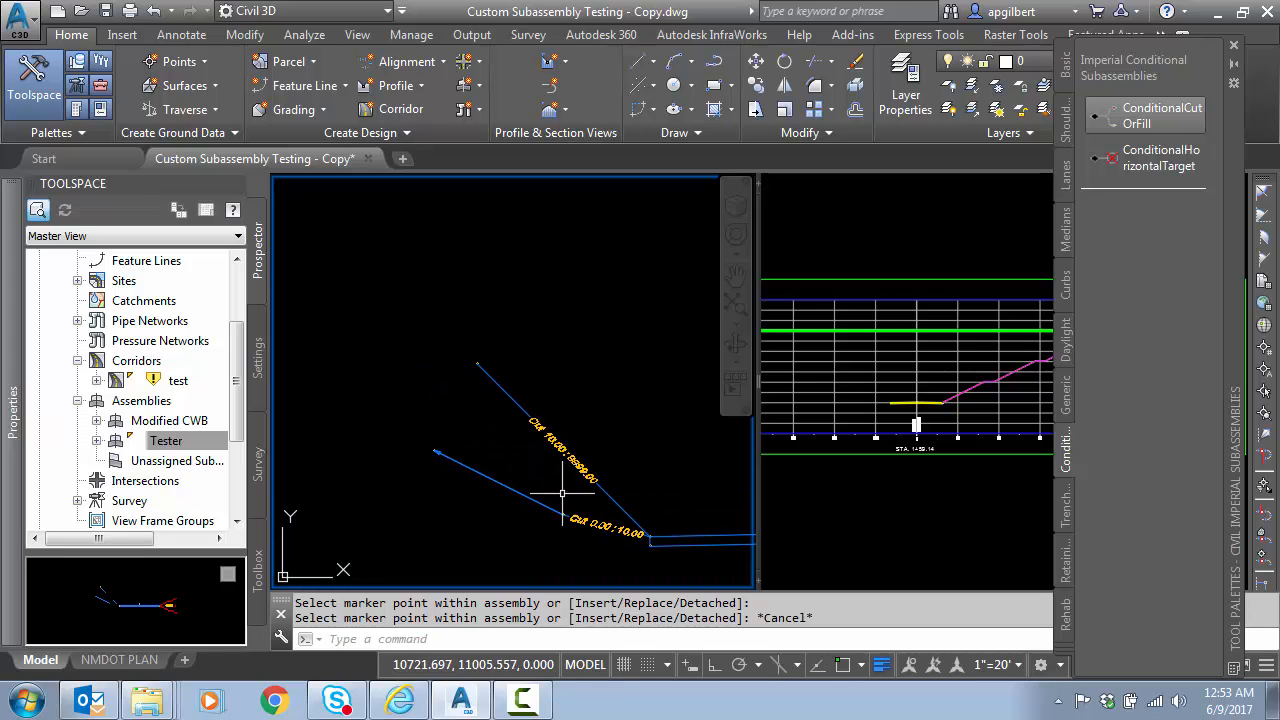
{"action": "mouse_move", "coordinate": [530, 450]}
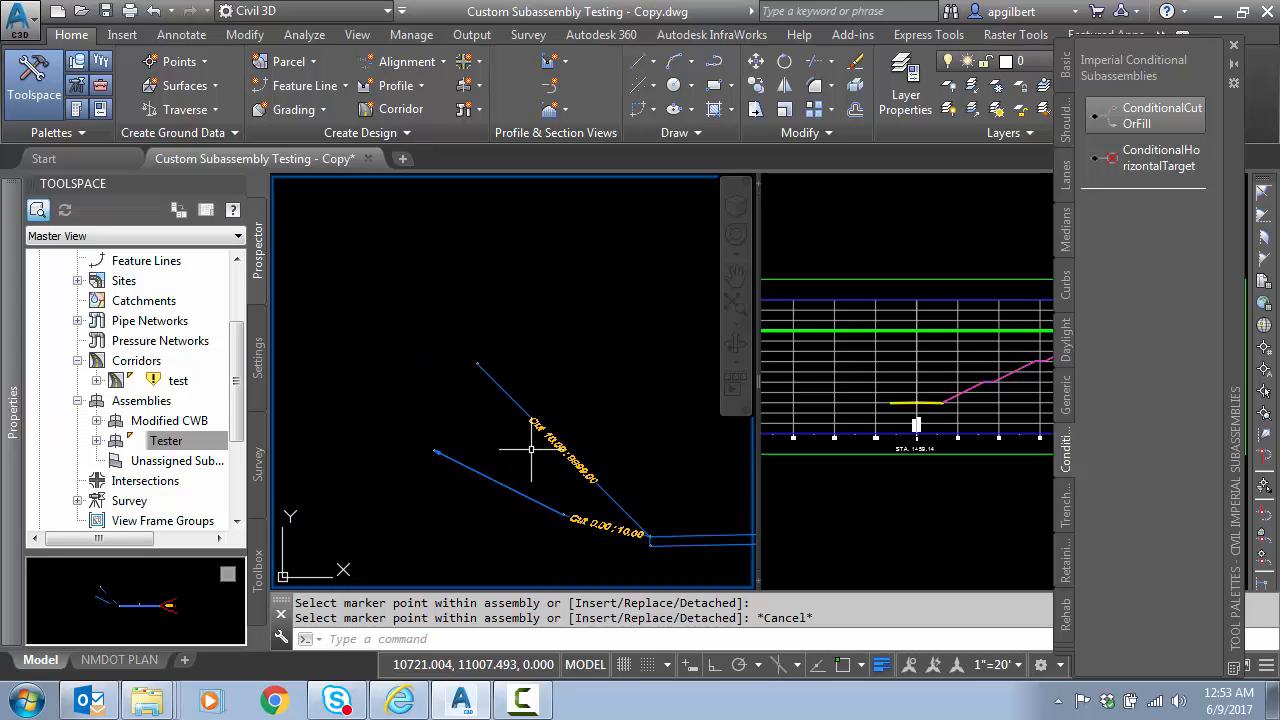
{"action": "mouse_move", "coordinate": [623, 352]}
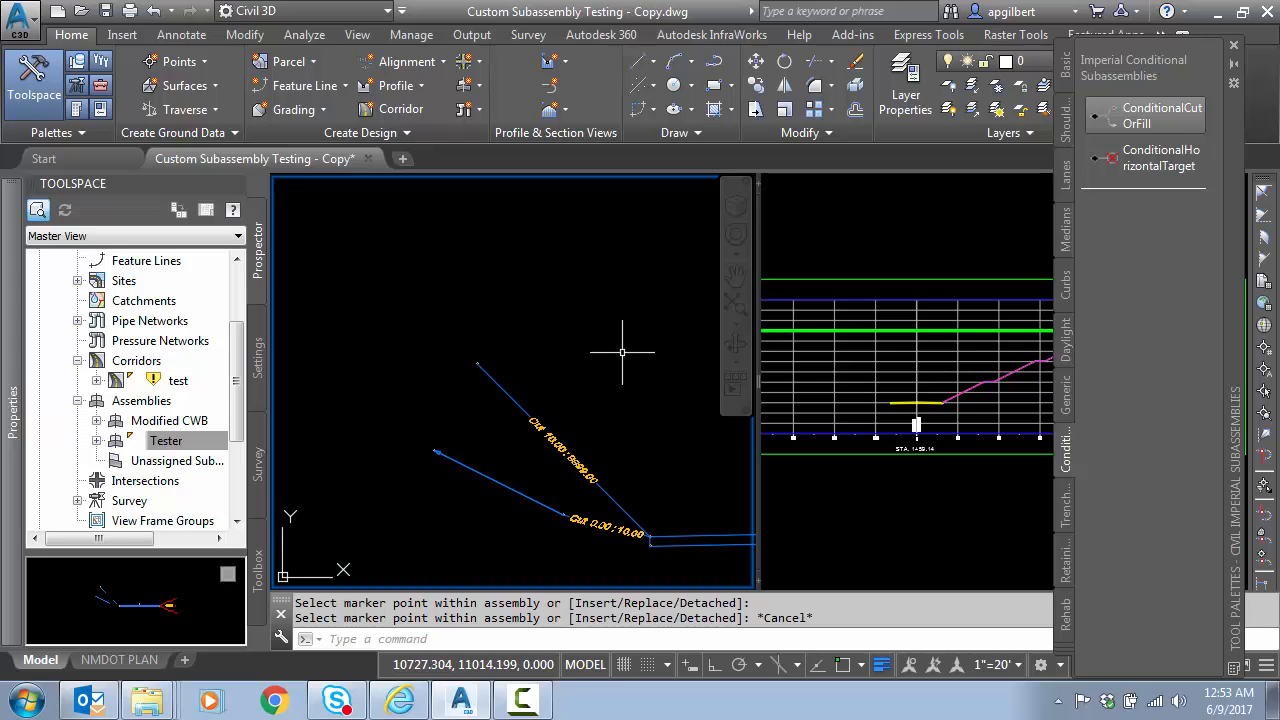
{"action": "mouse_move", "coordinate": [1065, 565]}
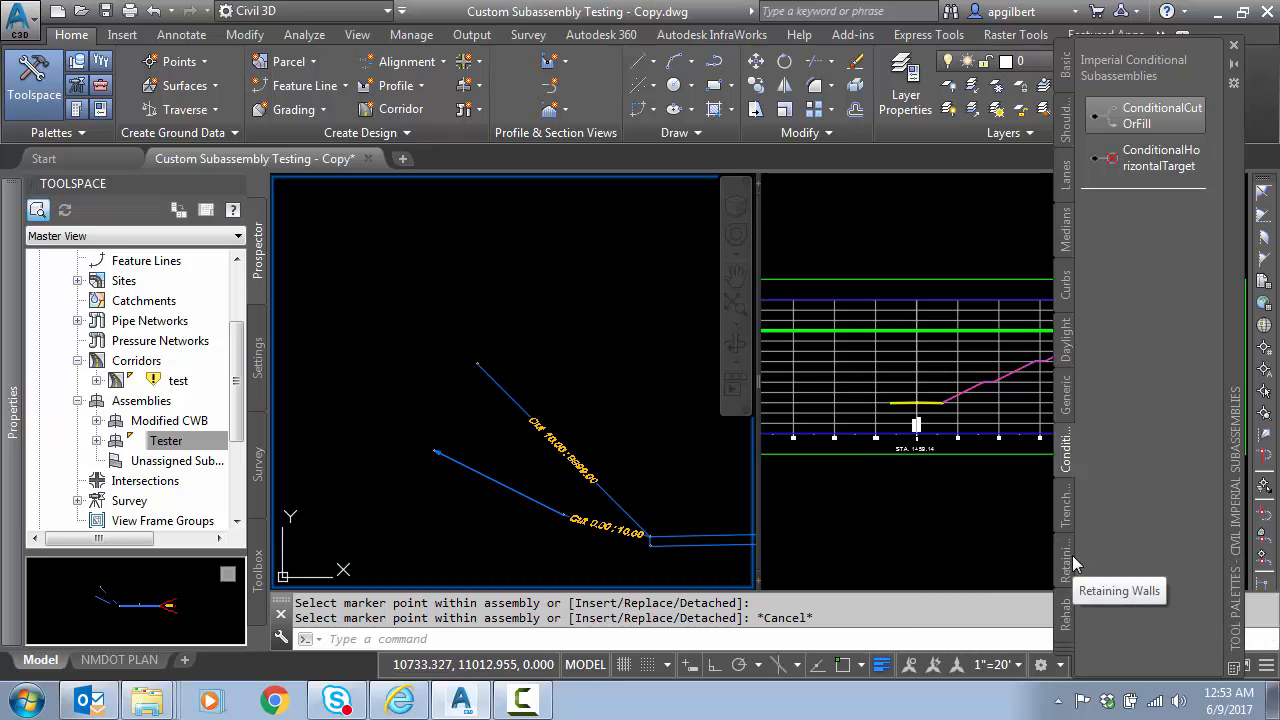
Step: Switch to the Generic palette for LinkWidthAndSlope bench links
{"action": "left_click", "coordinate": [1063, 390]}
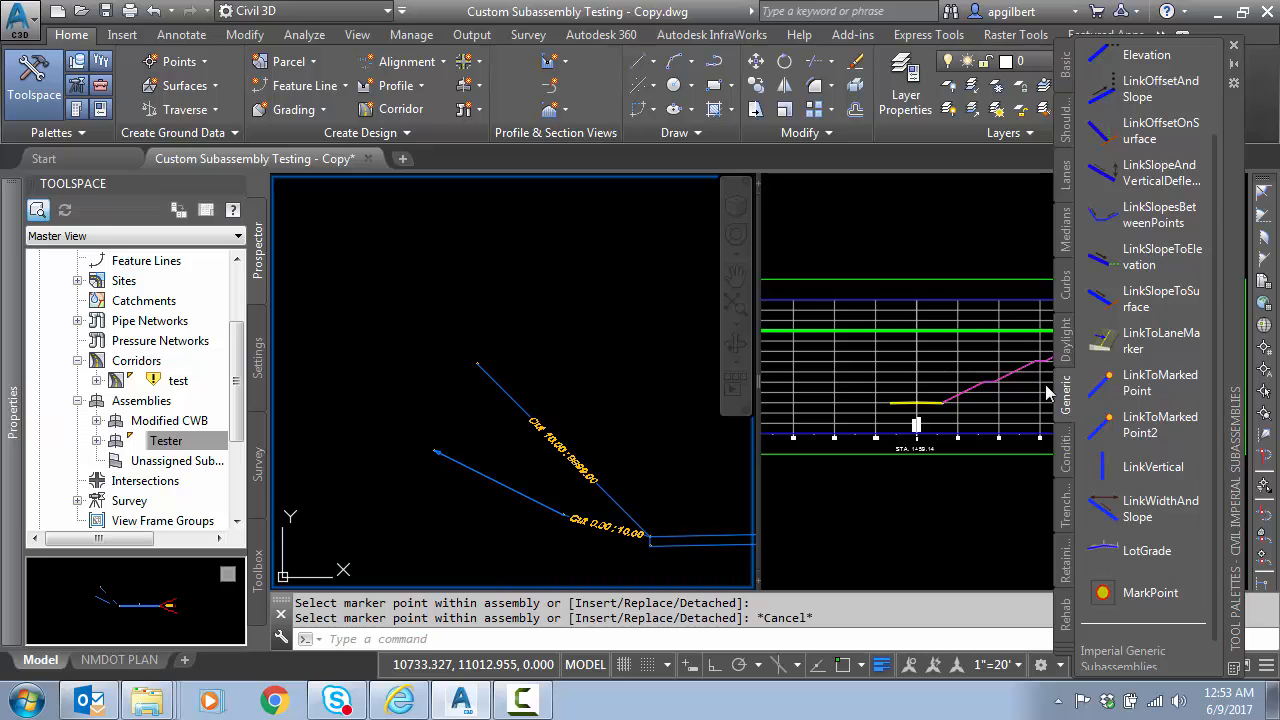
{"action": "mouse_move", "coordinate": [1155, 172]}
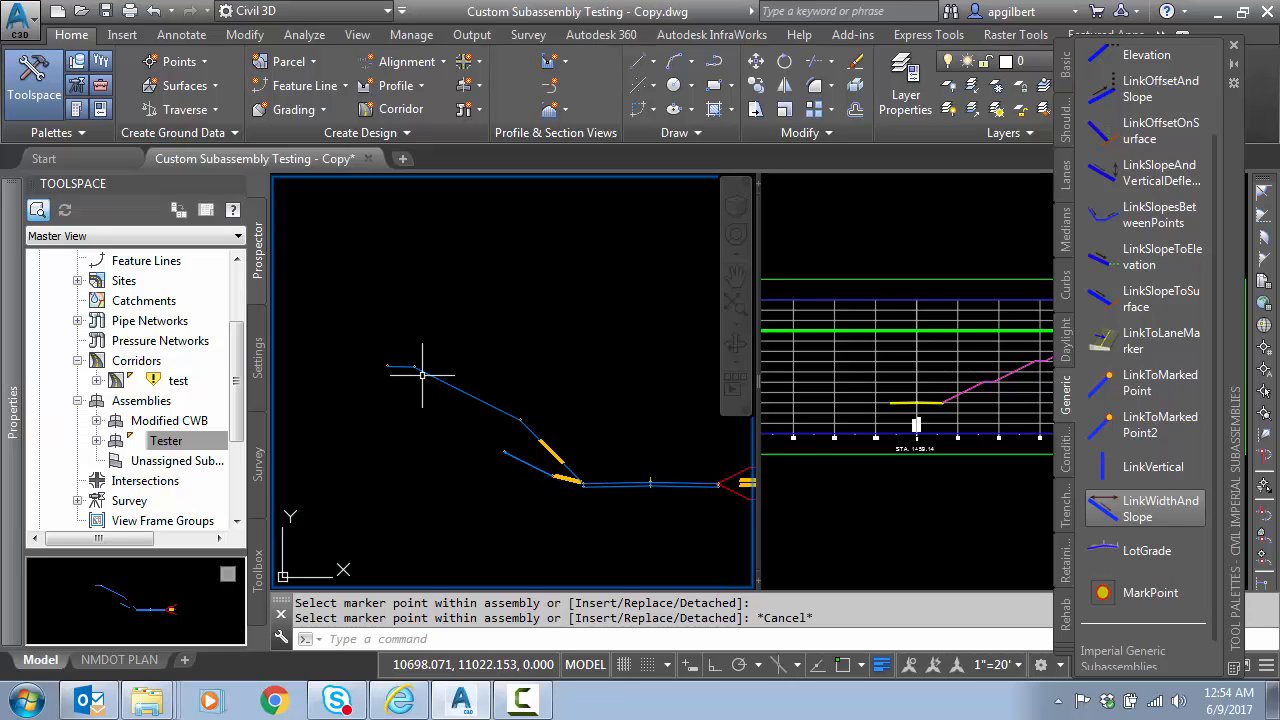
{"action": "mouse_move", "coordinate": [397, 367]}
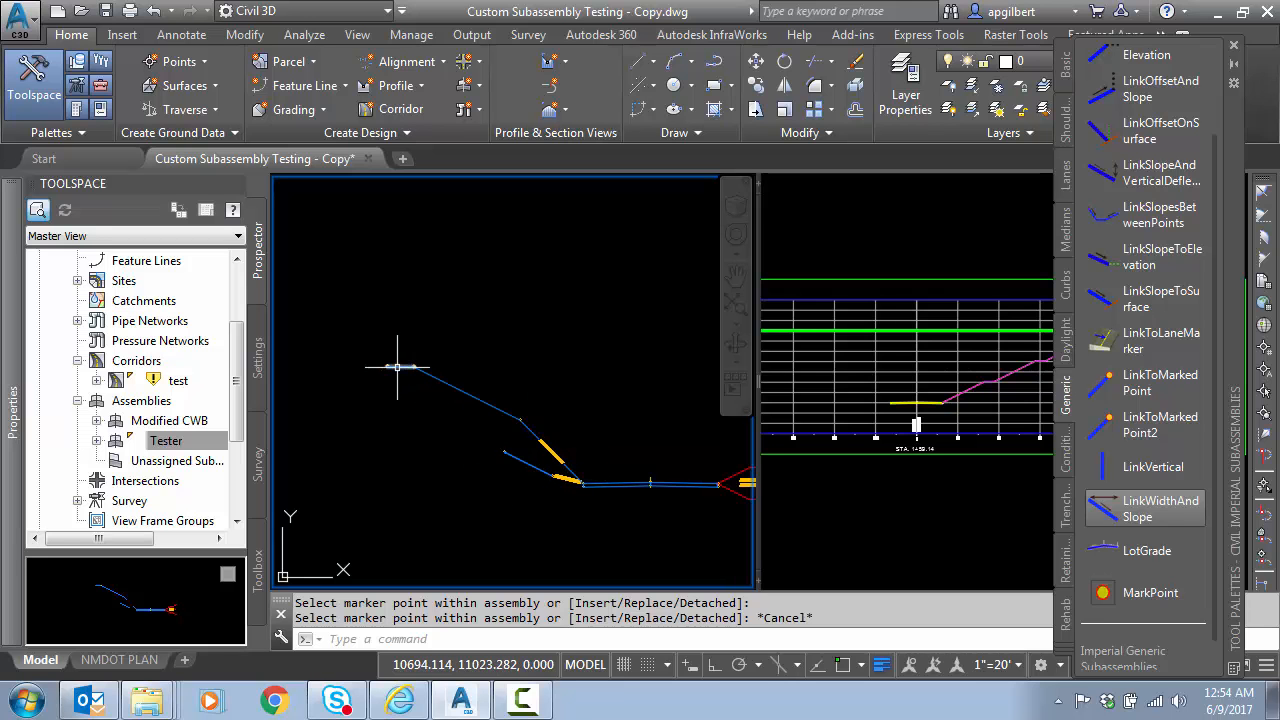
{"action": "mouse_move", "coordinate": [375, 372]}
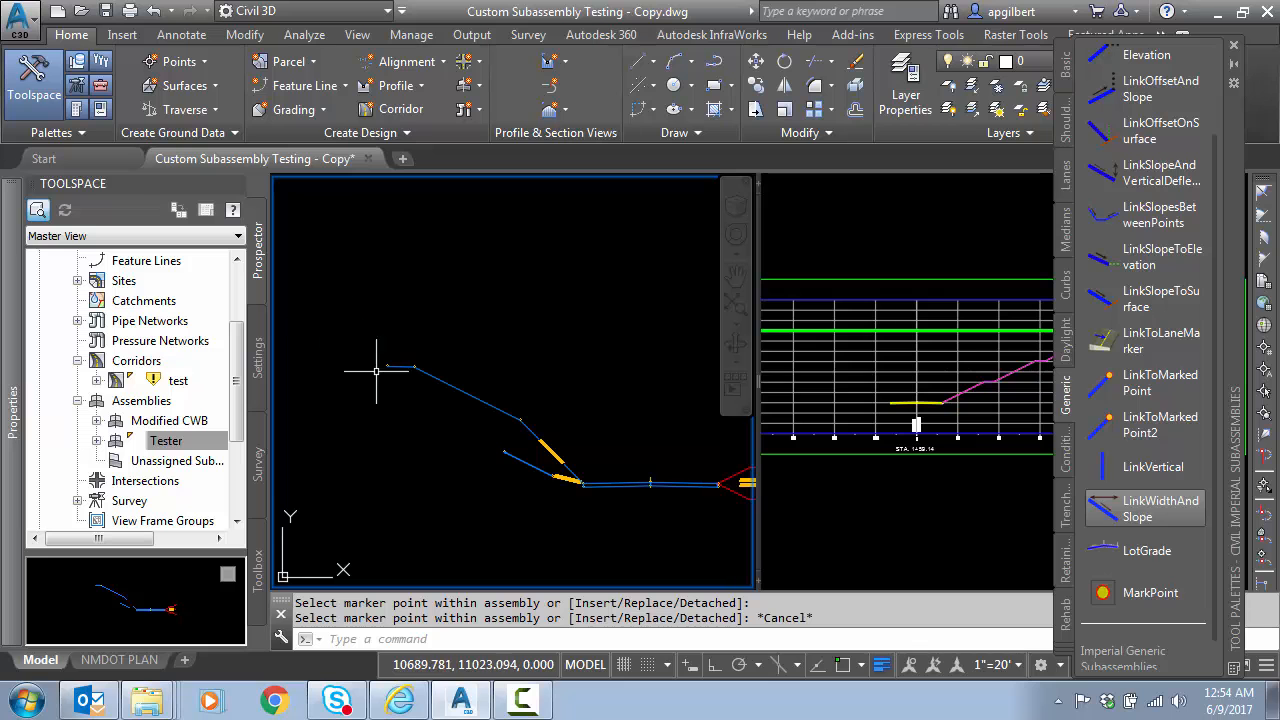
{"action": "mouse_move", "coordinate": [382, 378]}
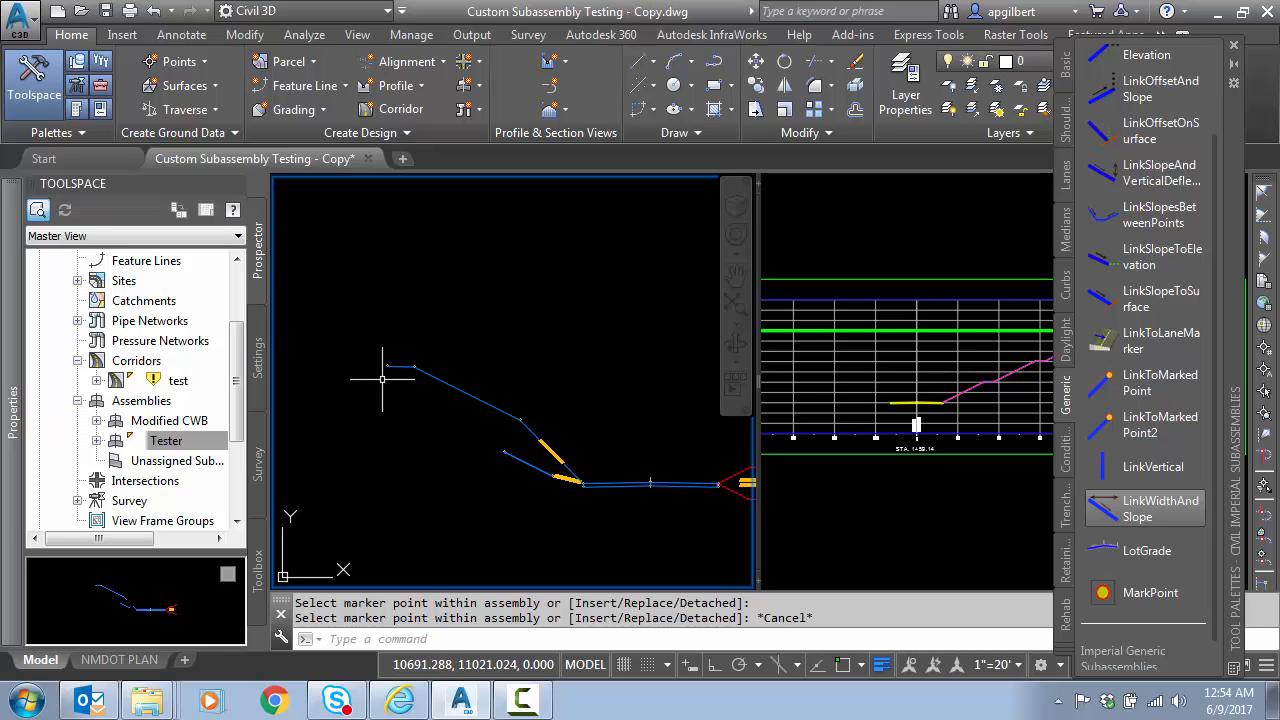
{"action": "mouse_move", "coordinate": [450, 438]}
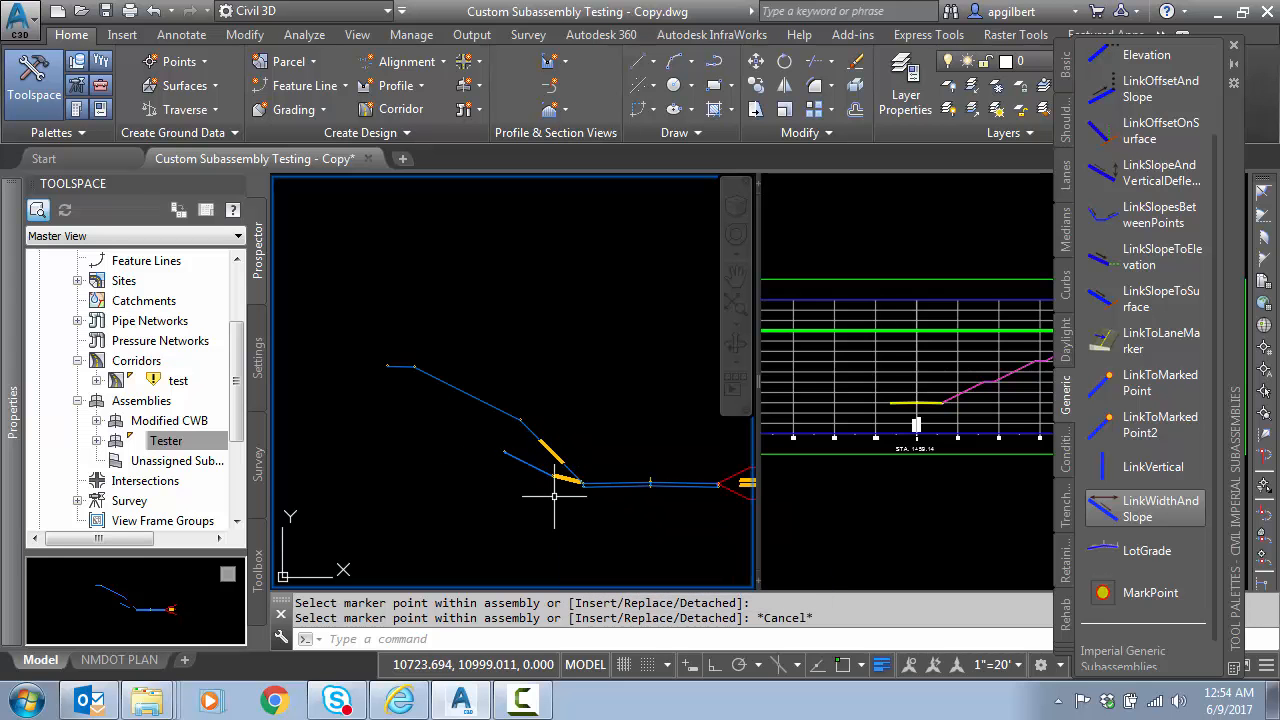
{"action": "mouse_move", "coordinate": [475, 450]}
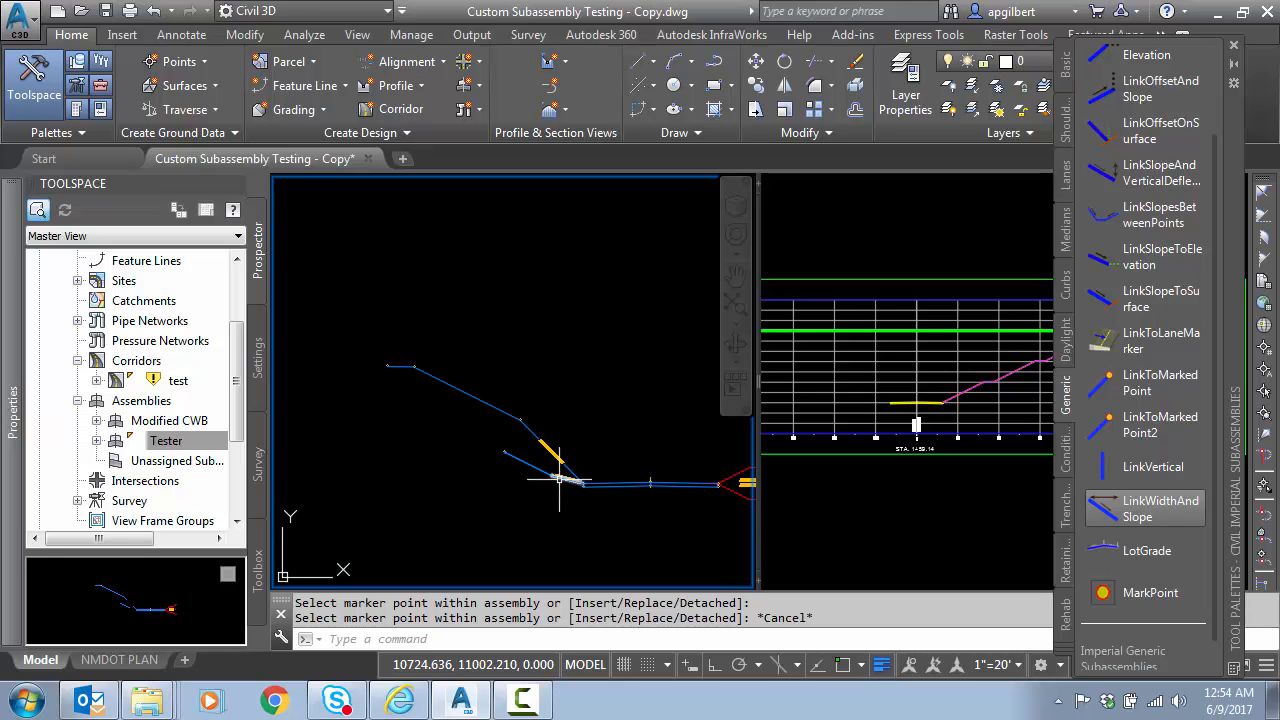
{"action": "mouse_move", "coordinate": [383, 365]}
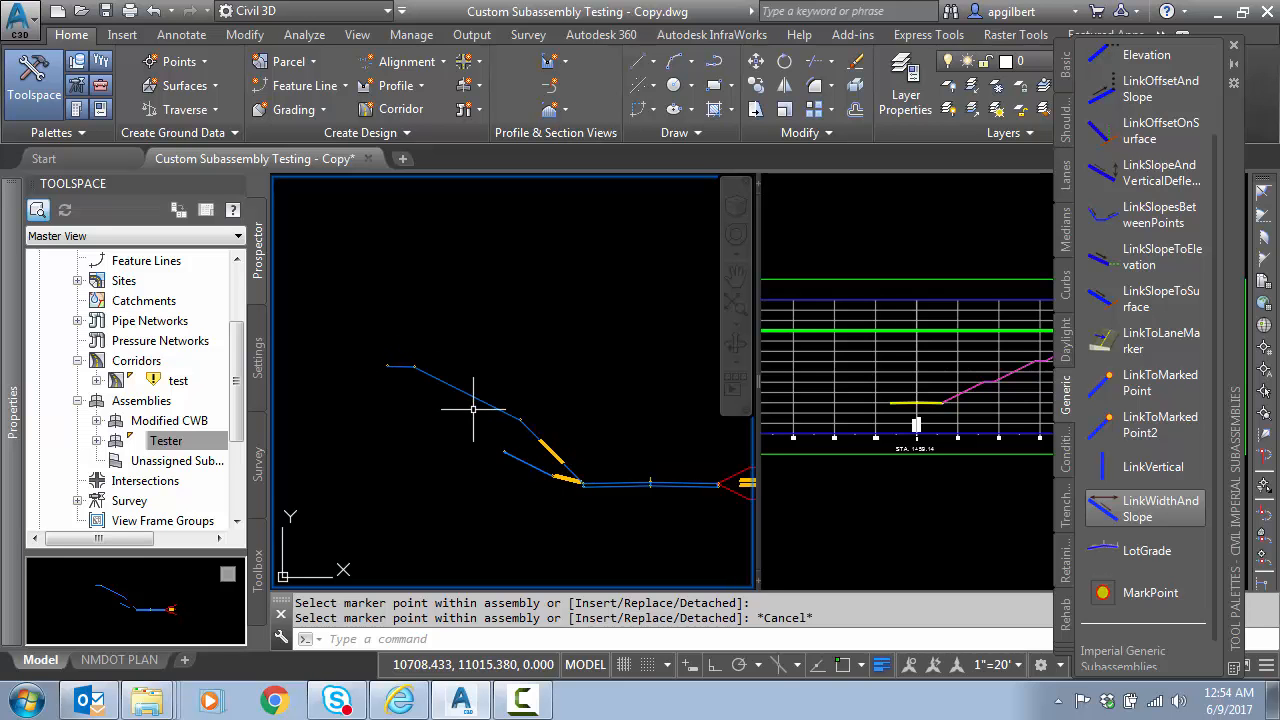
{"action": "mouse_move", "coordinate": [563, 500]}
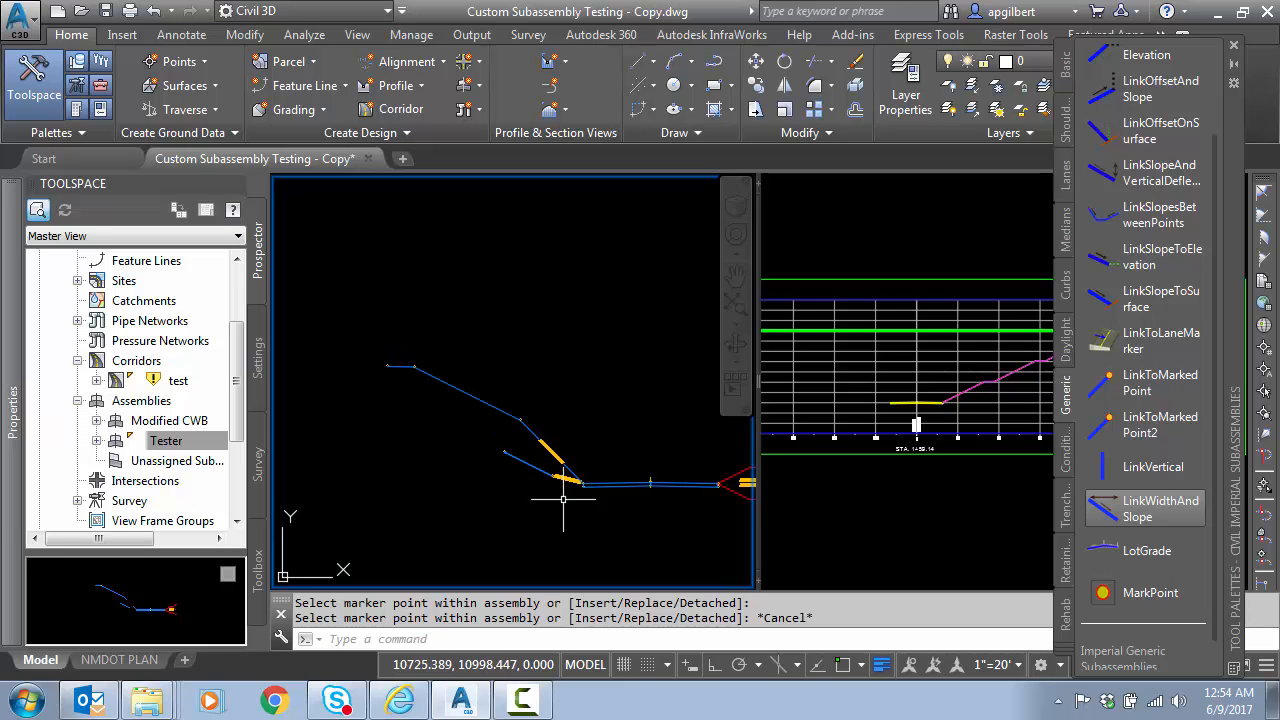
Step: Window-select the second conditional and its bench links, then copy them to another marker
{"action": "left_click_drag", "start_coordinate": [405, 335], "coordinate": [570, 505]}
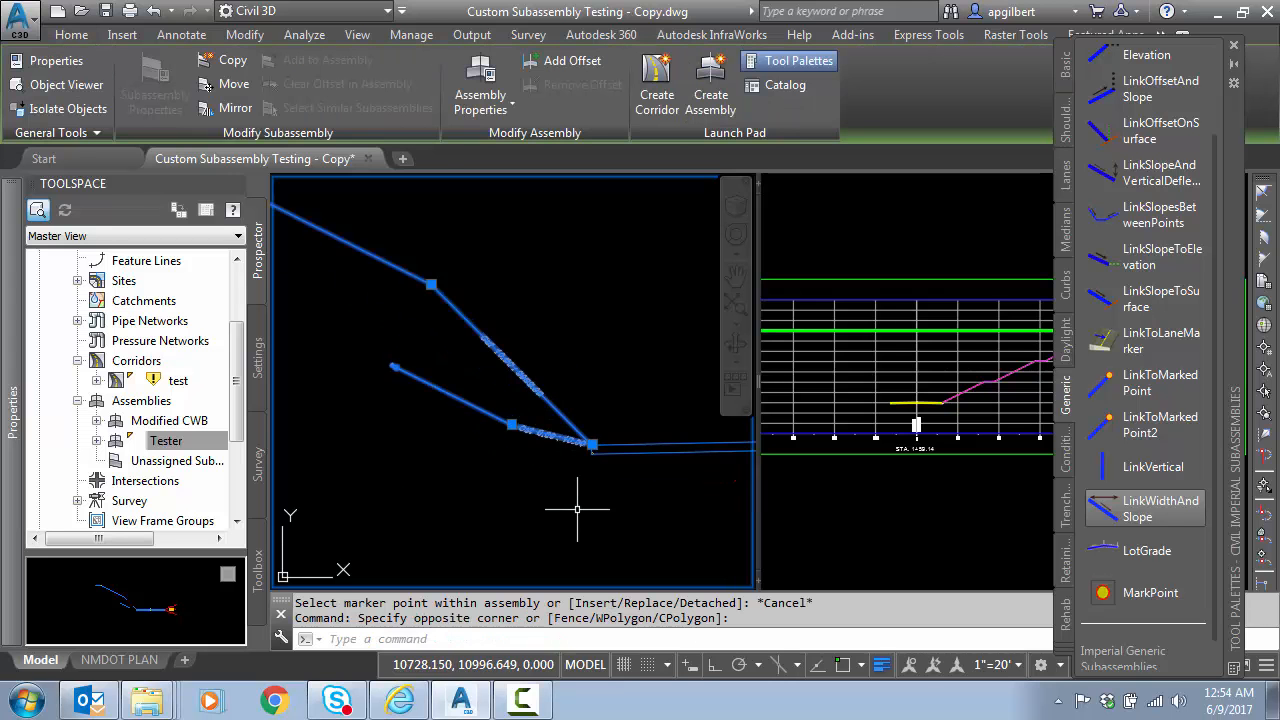
{"action": "right_click", "coordinate": [592, 447]}
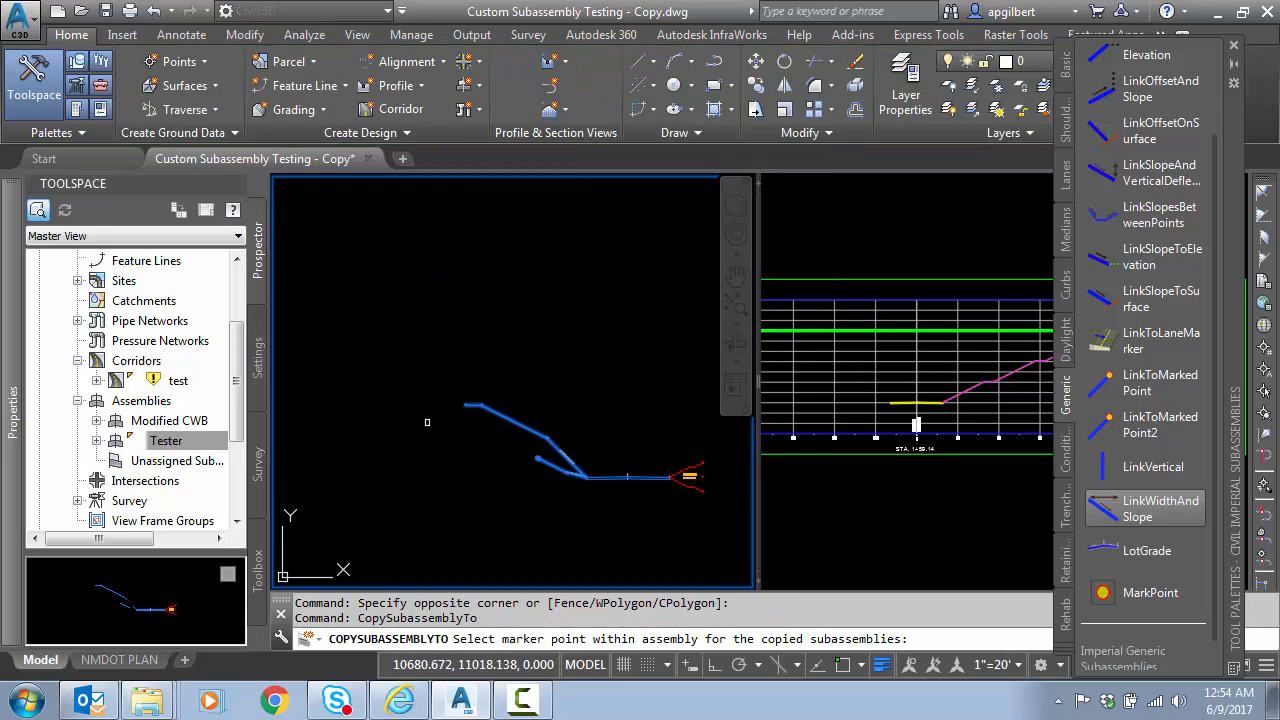
{"action": "left_click", "coordinate": [596, 378]}
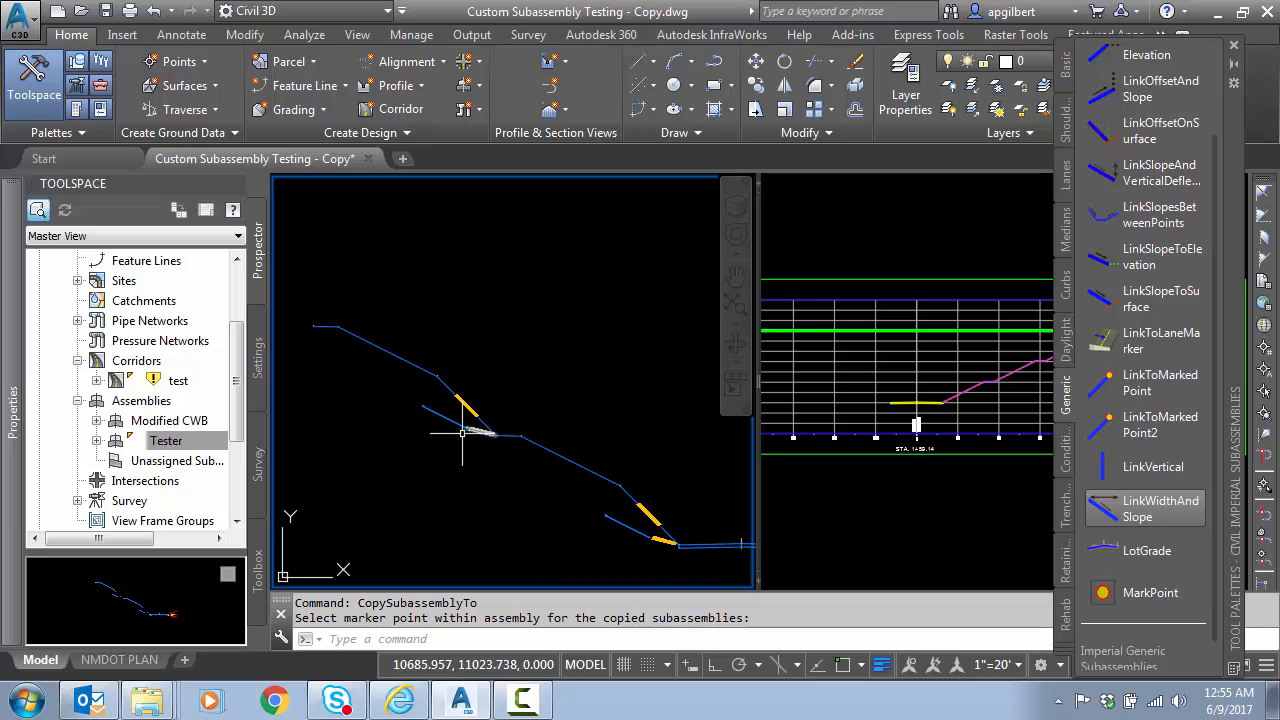
{"action": "mouse_move", "coordinate": [448, 428]}
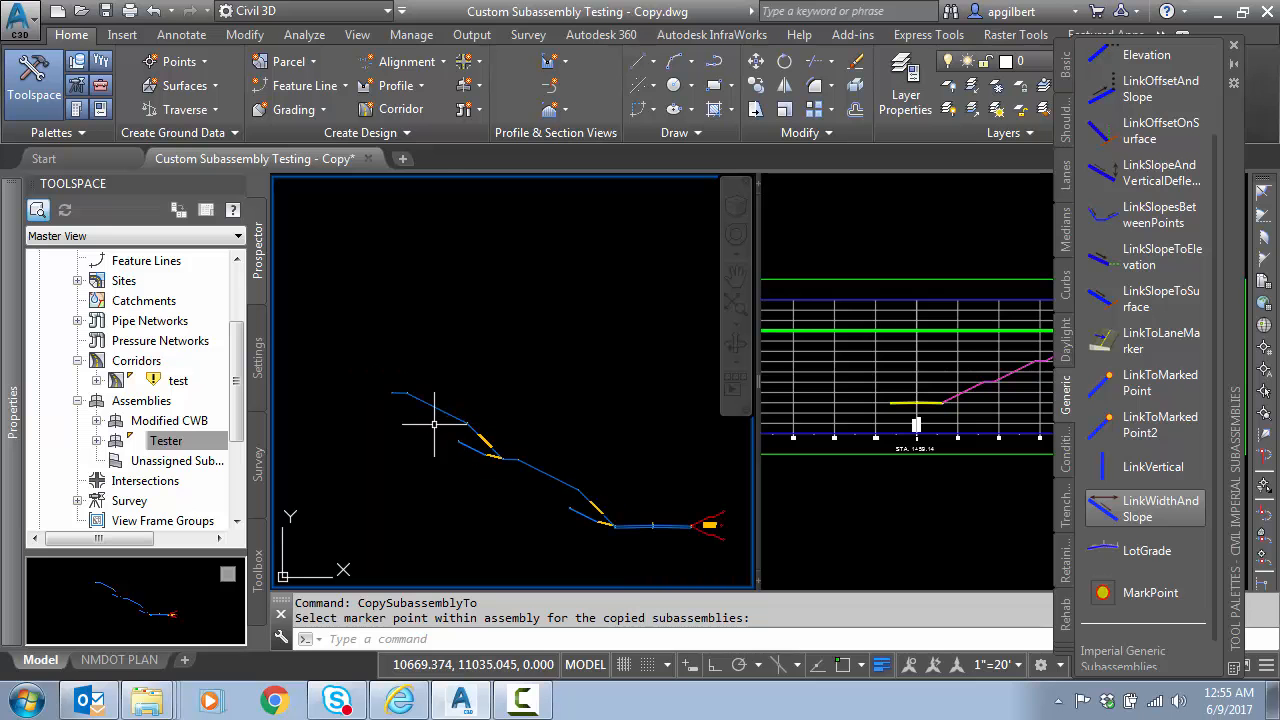
Step: Rebuild corridor 'test' from its Properties and inspect the benched cut slope in section
{"action": "right_click", "coordinate": [178, 380]}
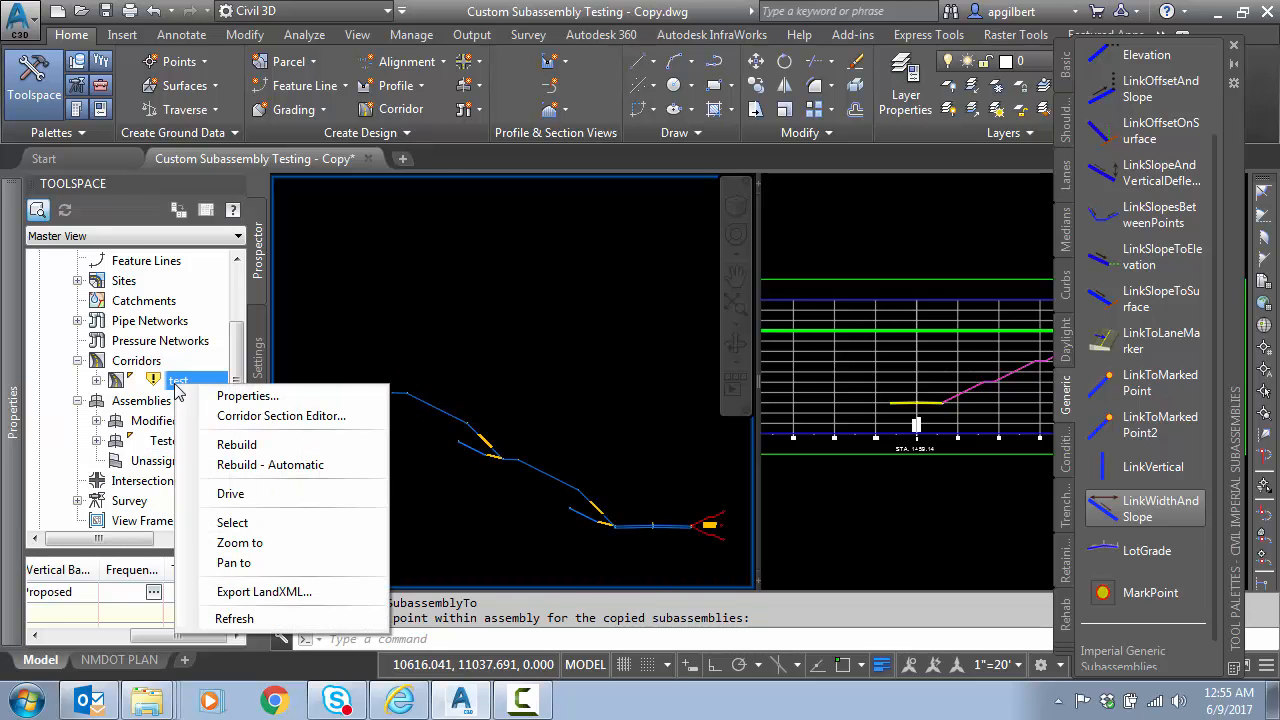
{"action": "left_click", "coordinate": [247, 395]}
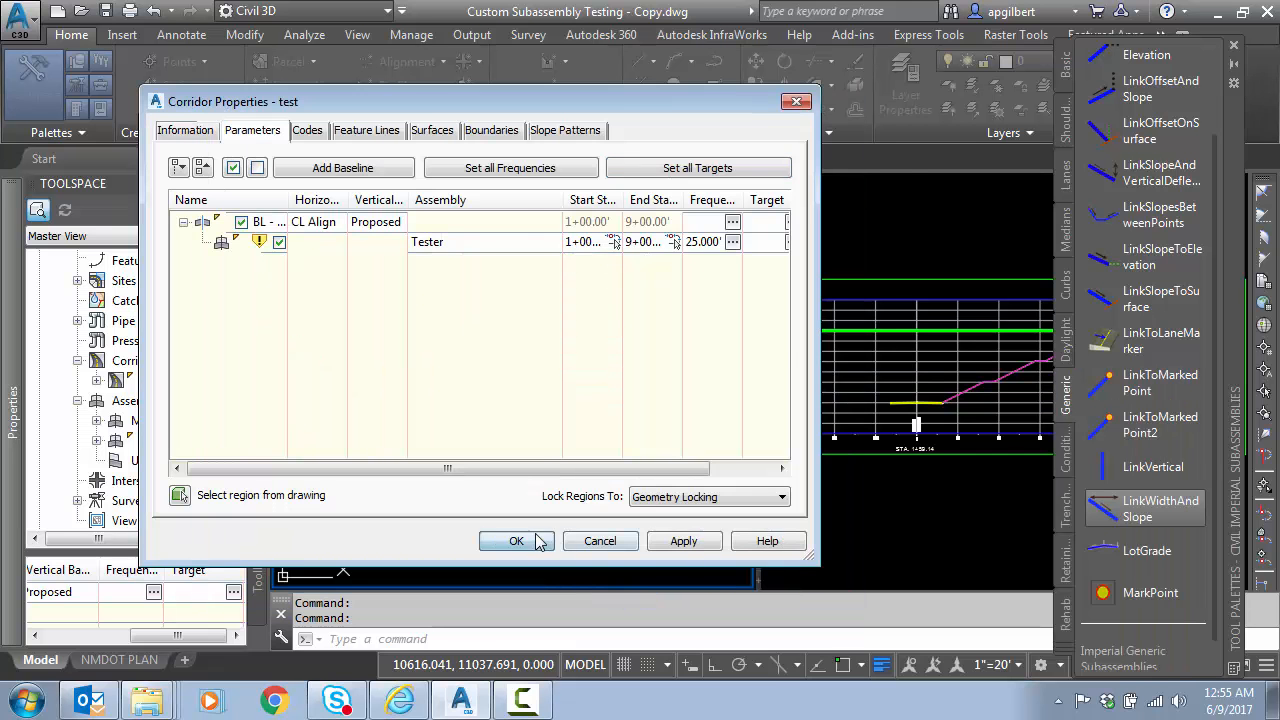
{"action": "left_click", "coordinate": [516, 540]}
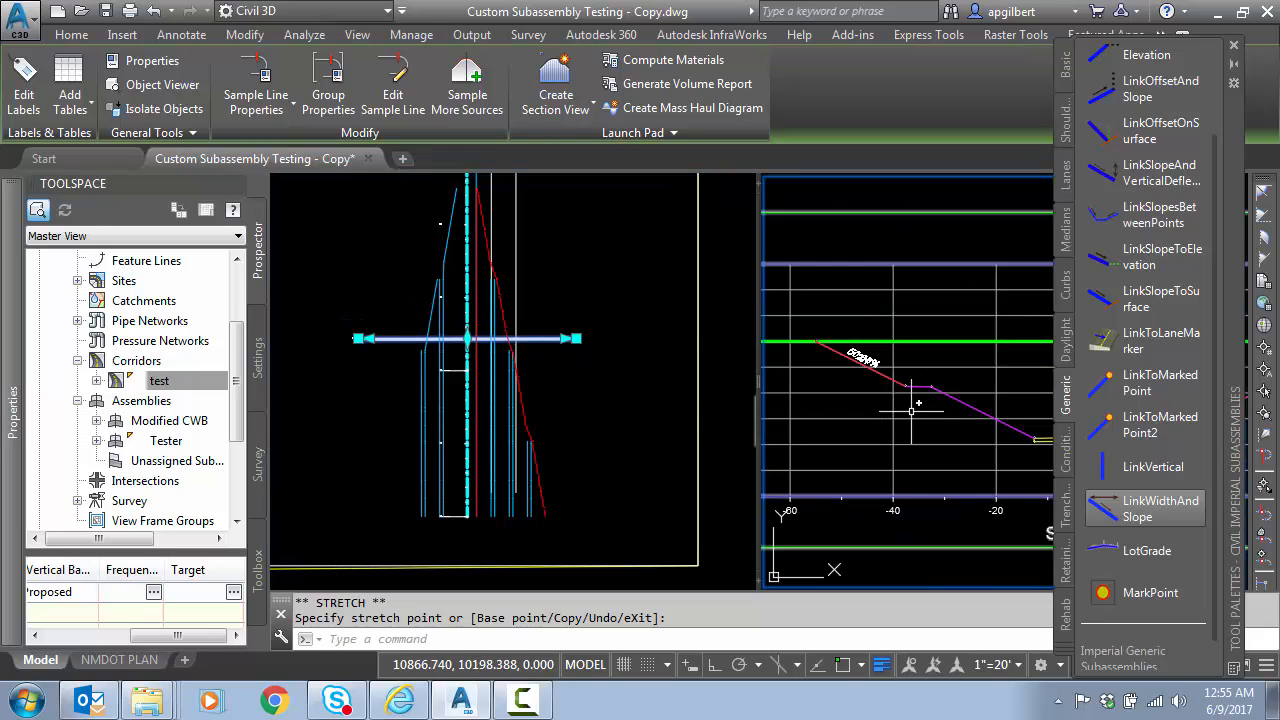
{"action": "left_click", "coordinate": [467, 434]}
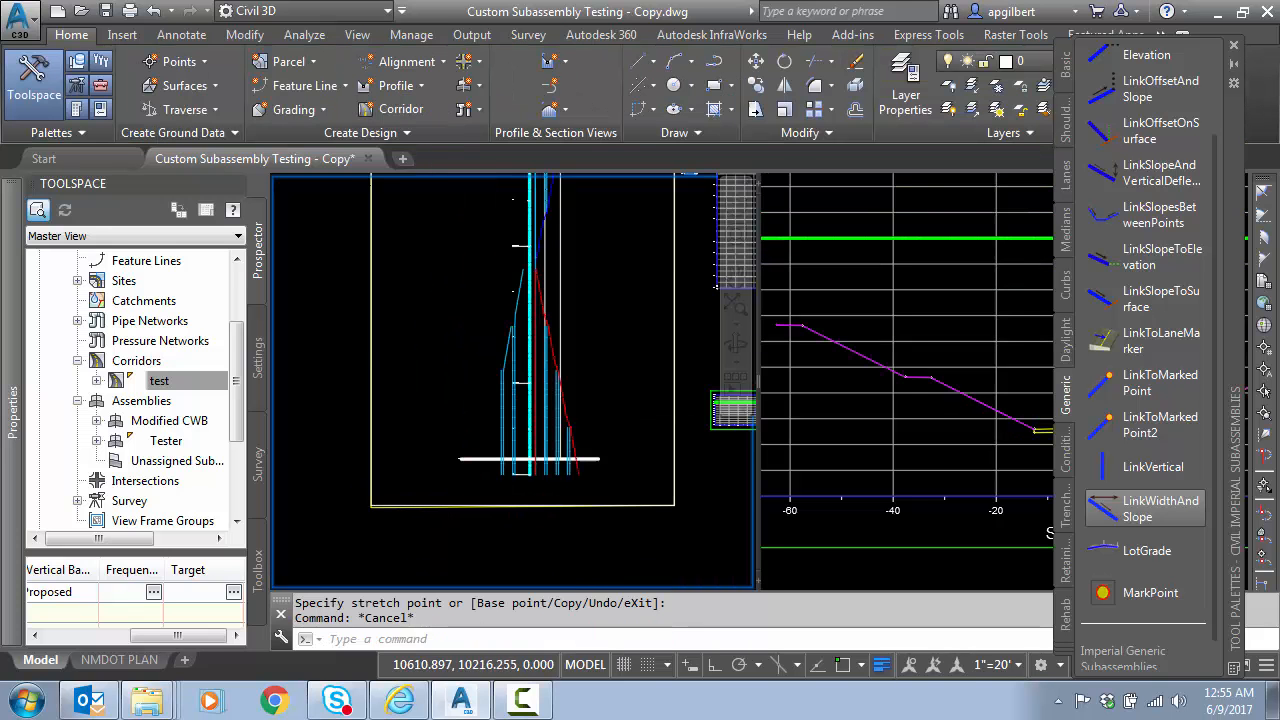
{"action": "mouse_move", "coordinate": [328, 412]}
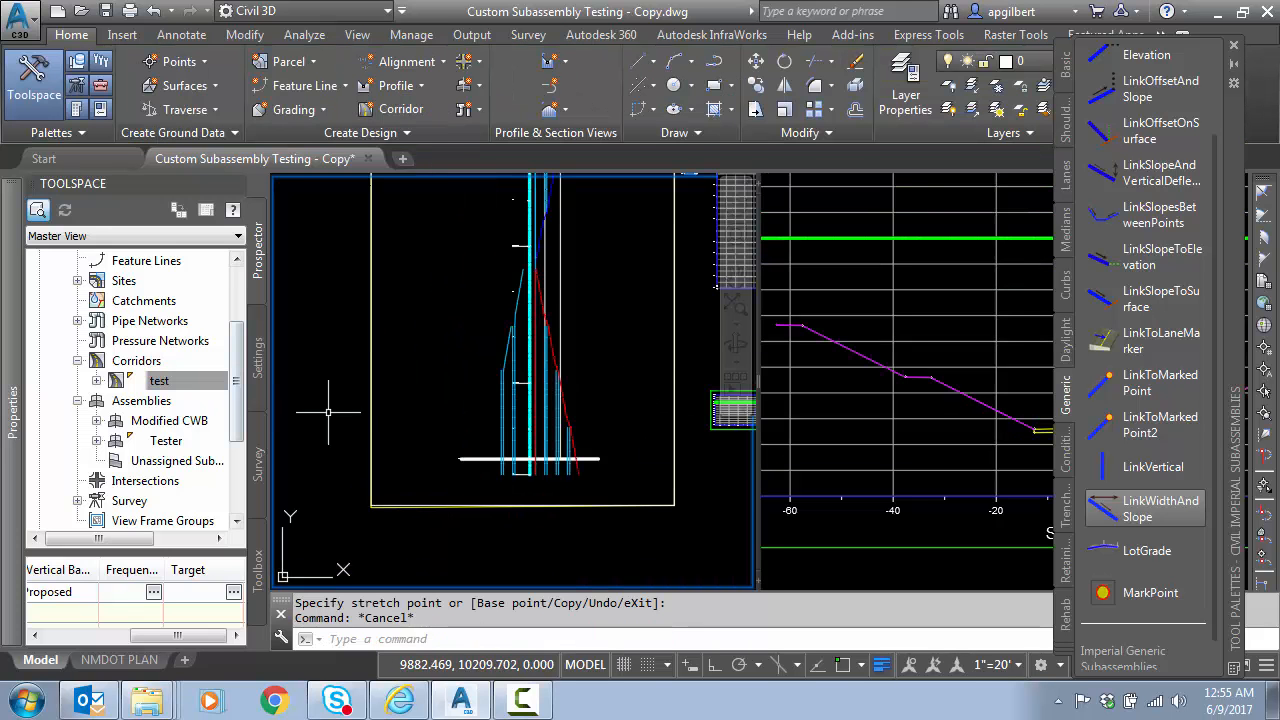
Step: Copy the top conditional bench links onto the end of the Tester assembly's top slope
{"action": "right_click", "coordinate": [165, 441]}
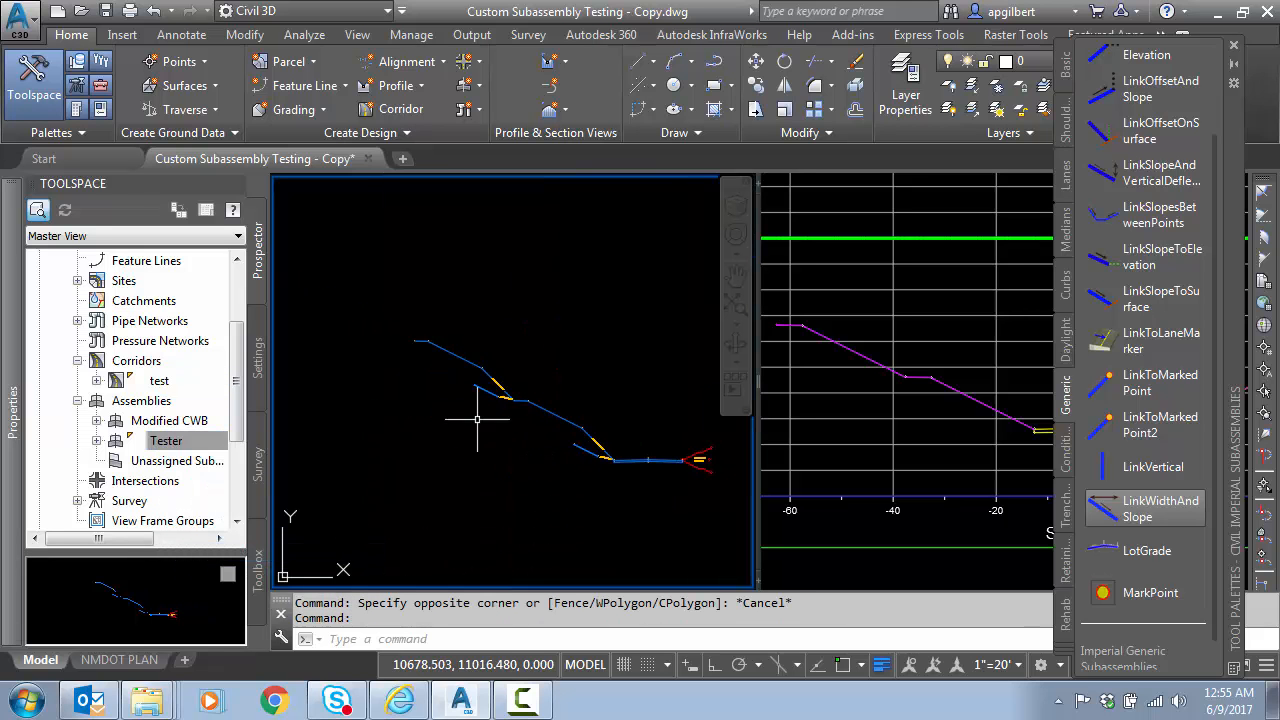
{"action": "left_click_drag", "start_coordinate": [478, 420], "coordinate": [434, 258]}
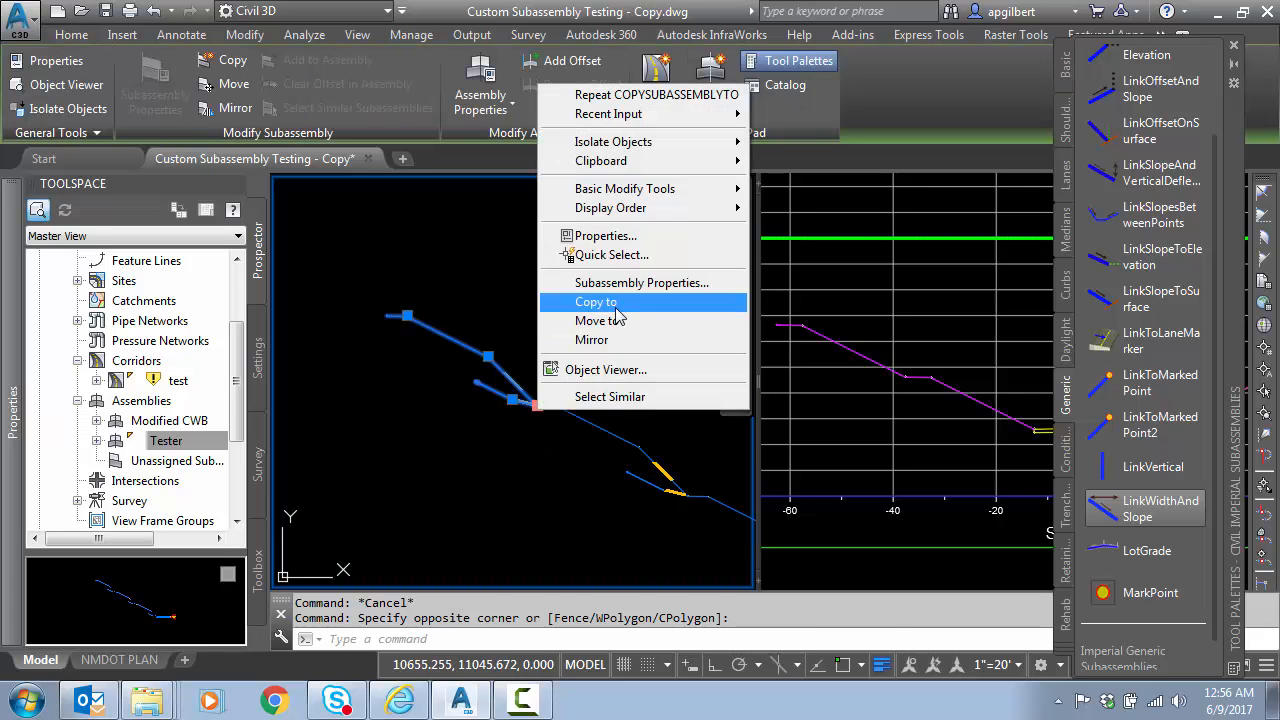
{"action": "left_click", "coordinate": [596, 302]}
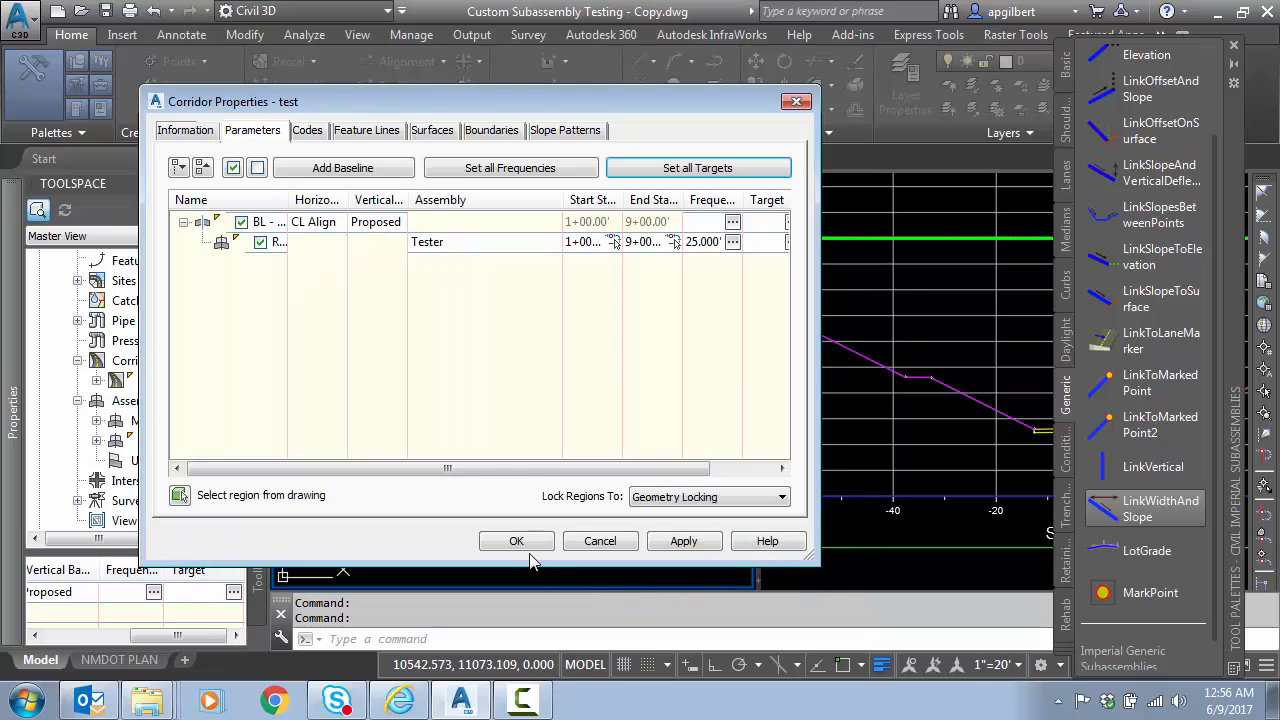
Step: Accept Corridor Properties for 'test' to rebuild it with the two-bench assembly
{"action": "left_click", "coordinate": [516, 540]}
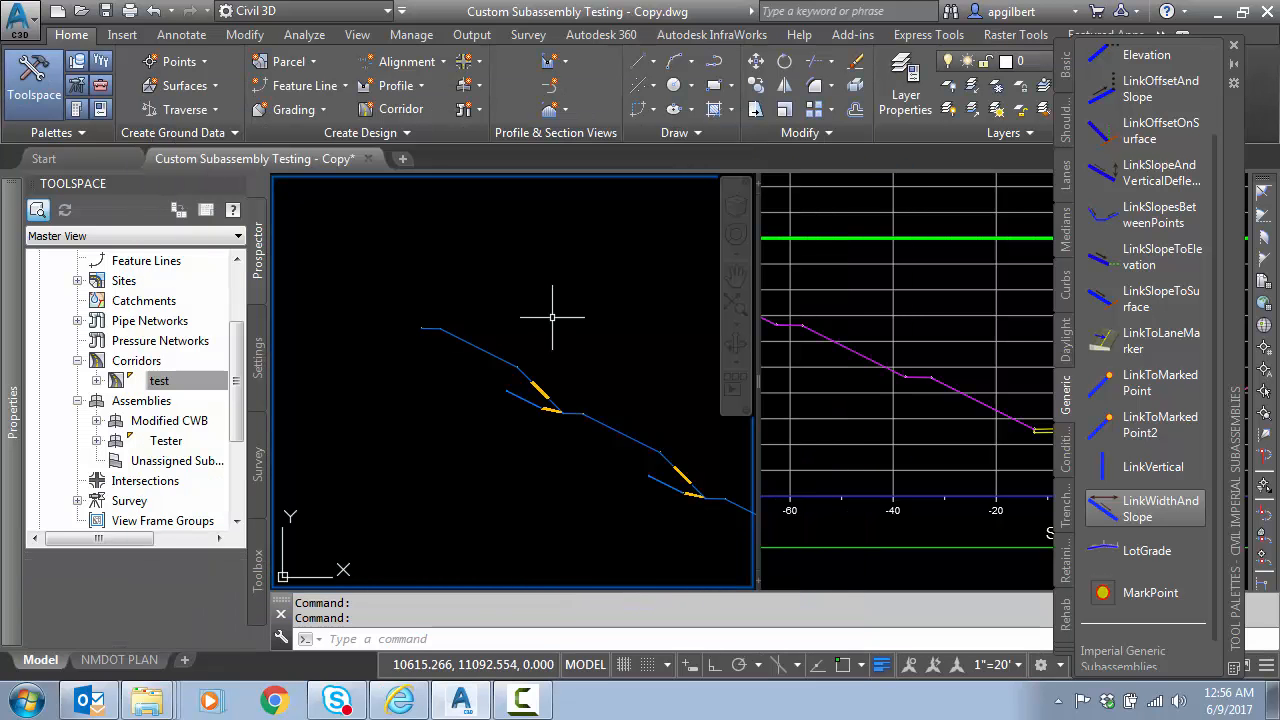